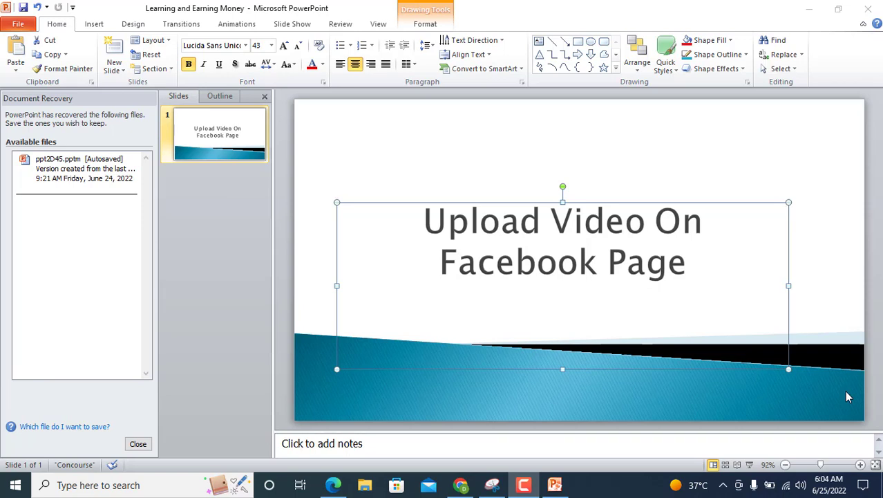
mouse_move(854, 390)
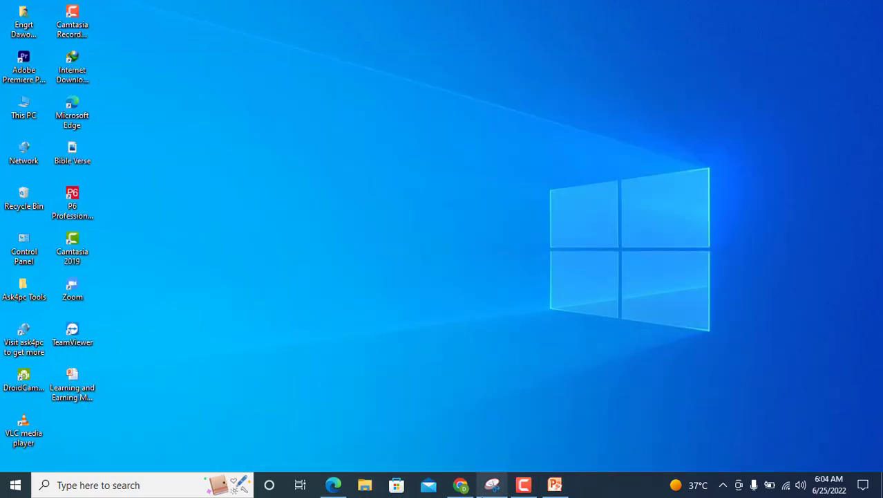
Step: Search Google for 'creator studio' and open the Creator Studio - Business Manager result
click(454, 484)
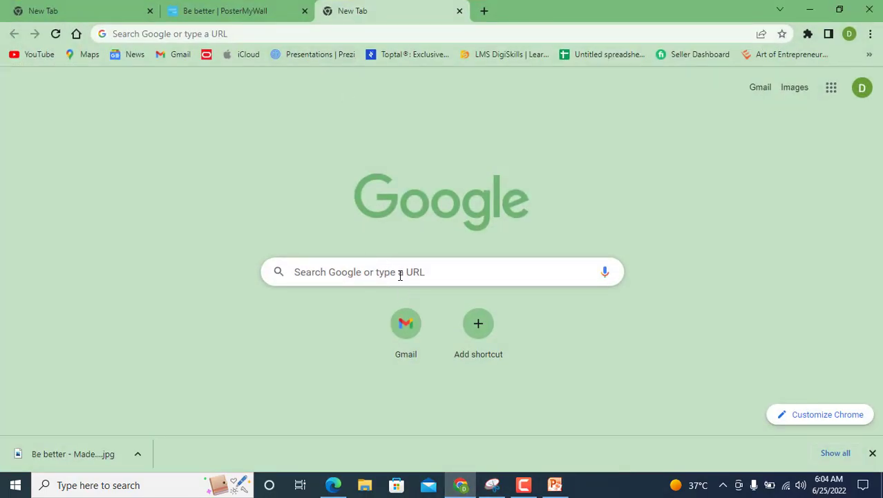
text(creator studio)
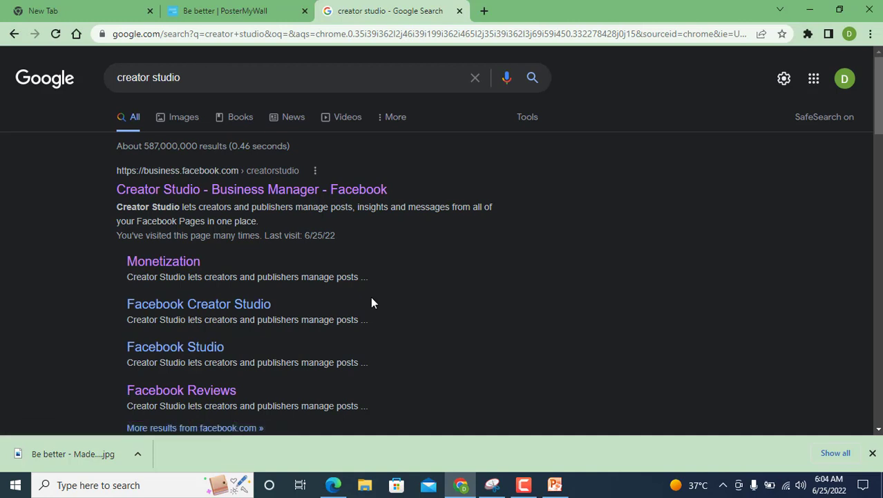
click(251, 188)
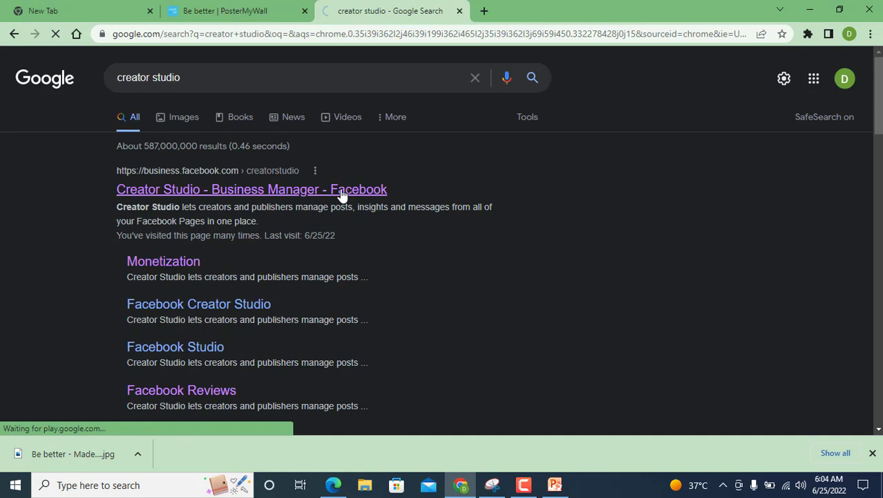
click(252, 188)
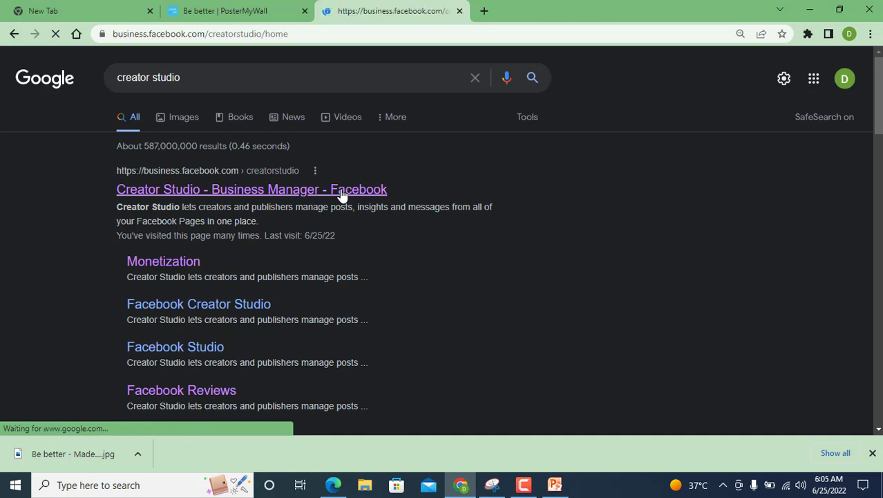
Step: Filter the page selector to only Engineers Academy and scroll down its Home feed
click(252, 188)
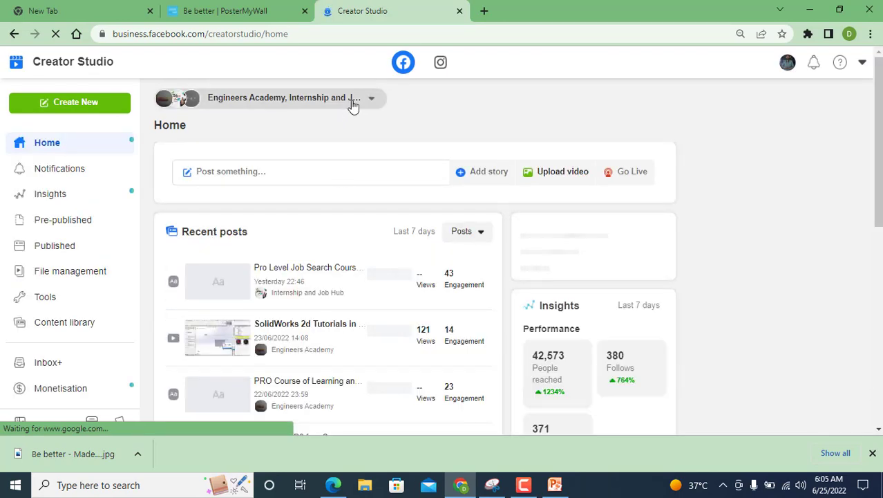
click(371, 98)
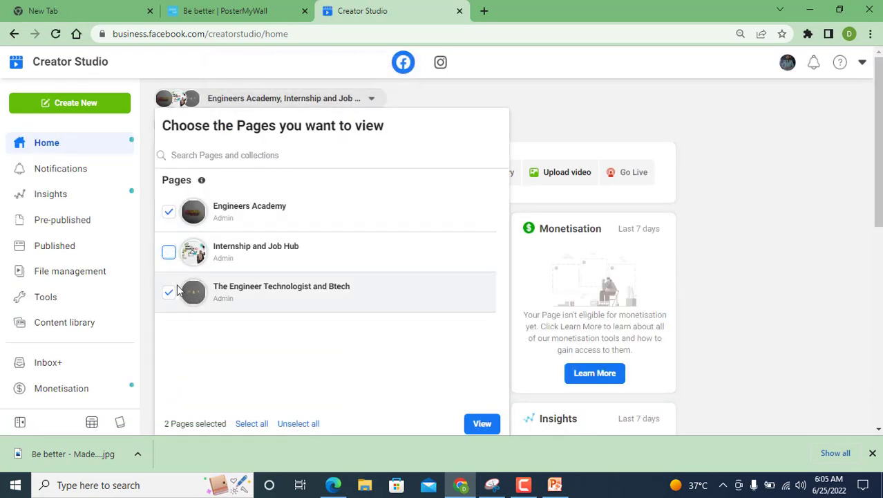
click(481, 423)
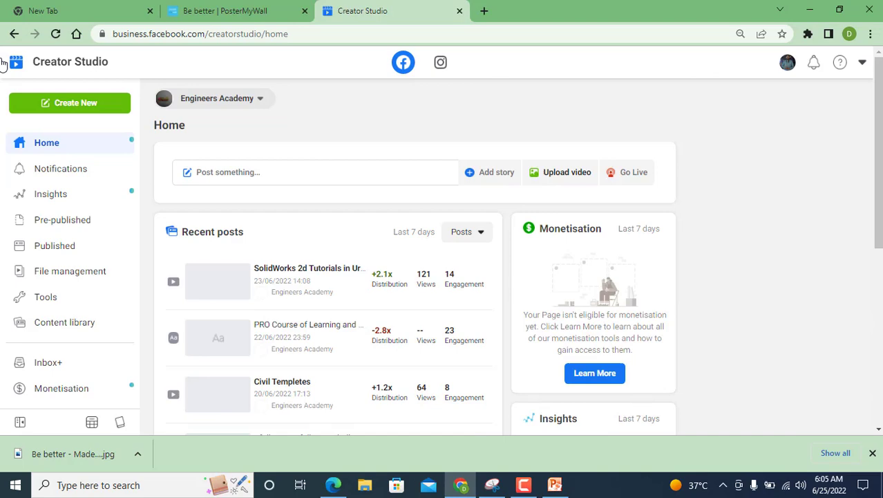
scroll(down, 3)
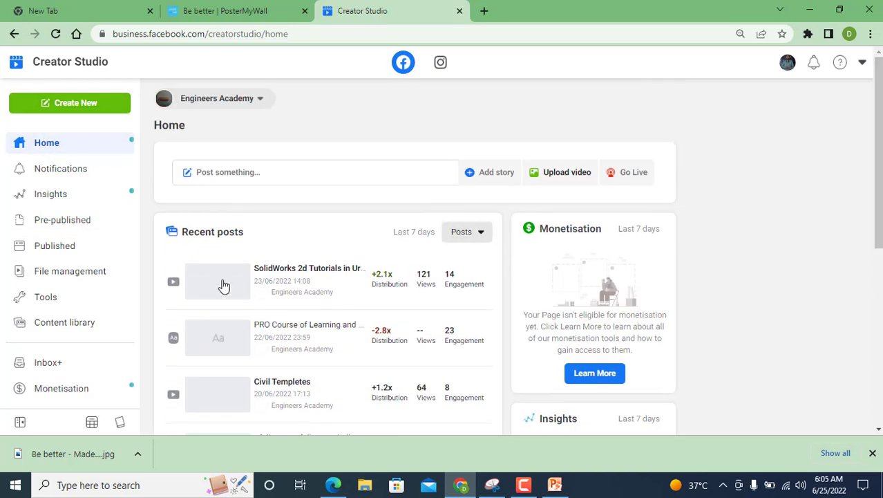
scroll(down, 3)
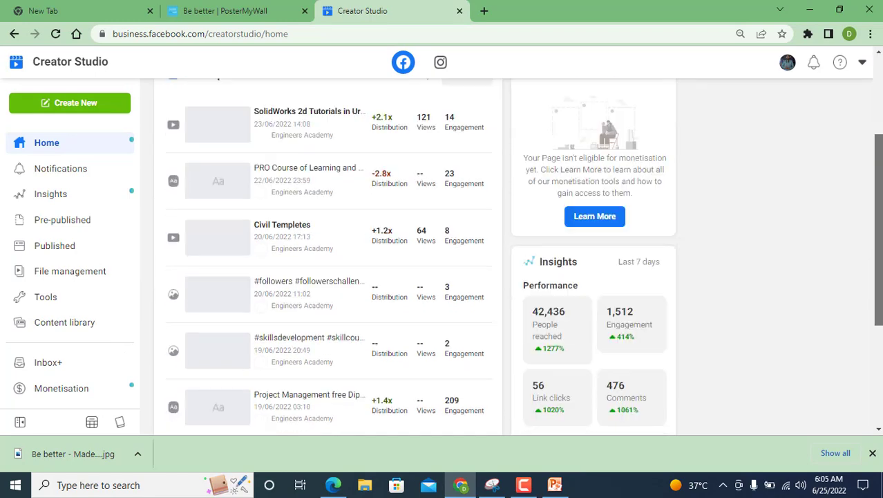
Step: Check the page's Notifications updates, then the Insights Overview and Audience reports
click(60, 169)
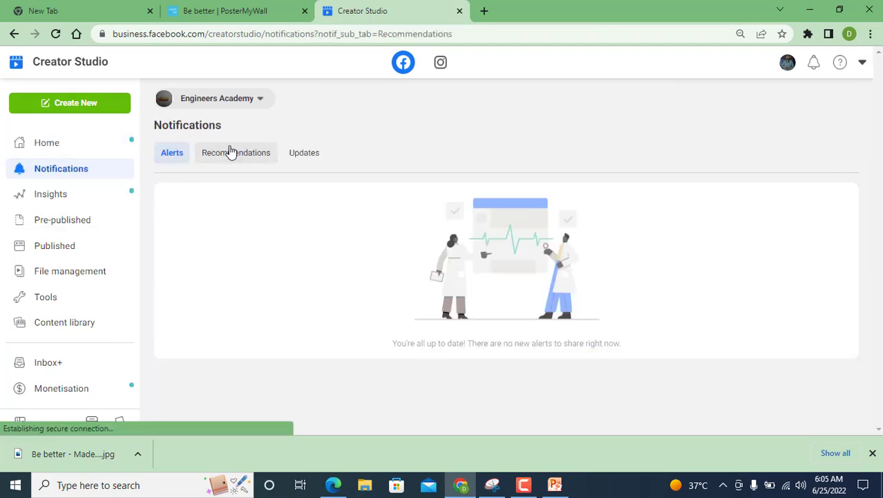
click(304, 152)
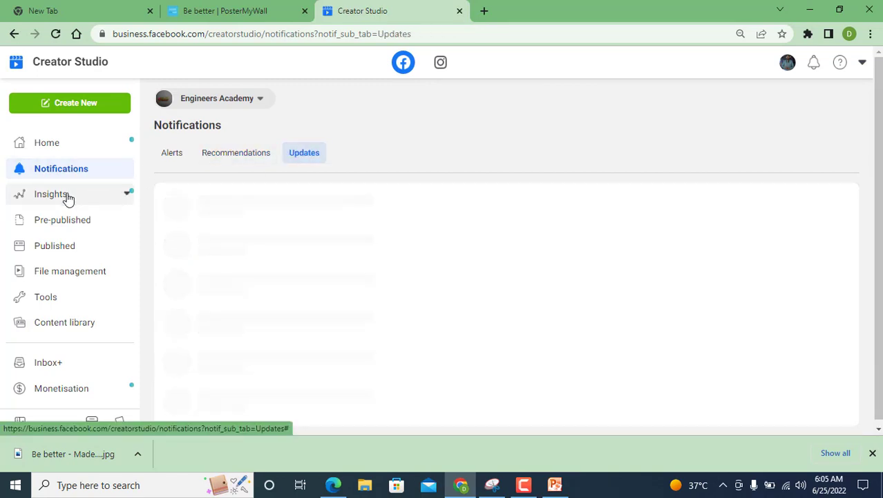
click(49, 194)
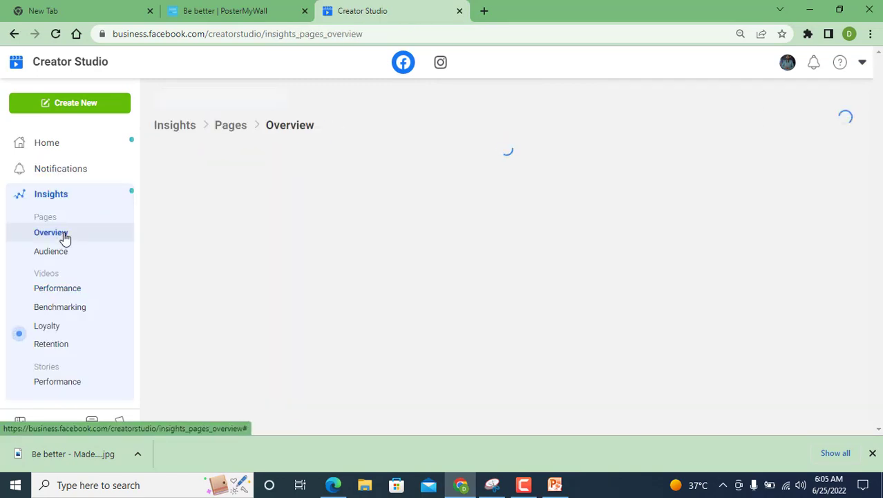
click(51, 252)
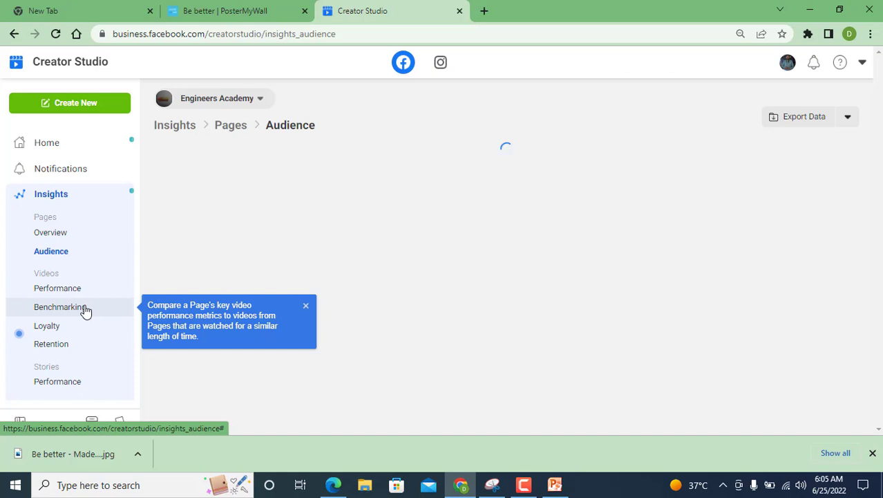
Step: Step through the video Performance, Benchmarking, Loyalty and Retention insights
click(57, 288)
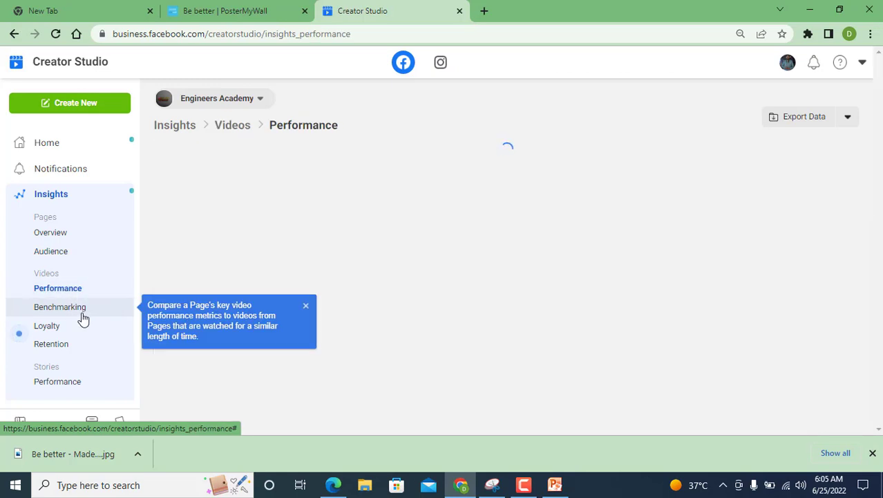
click(58, 307)
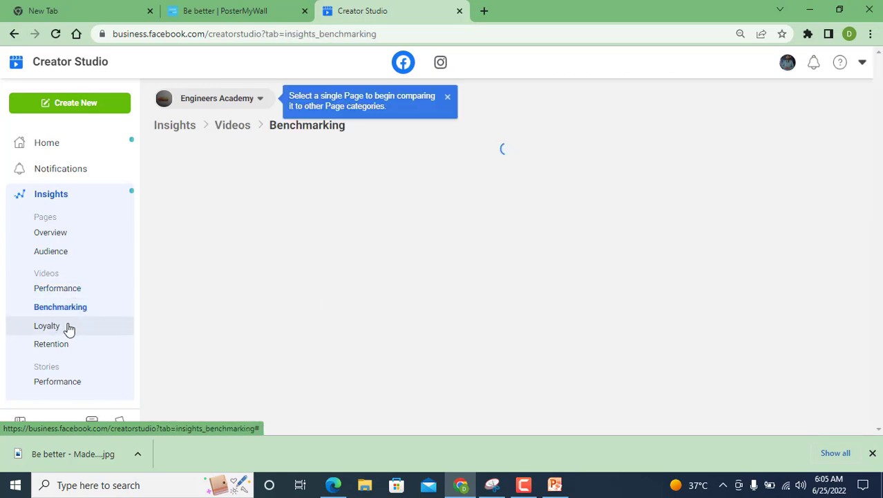
click(47, 326)
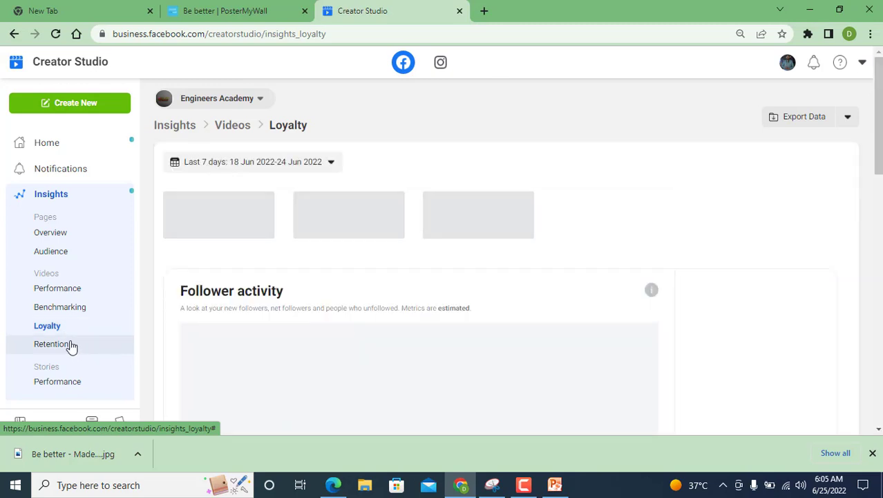
click(51, 344)
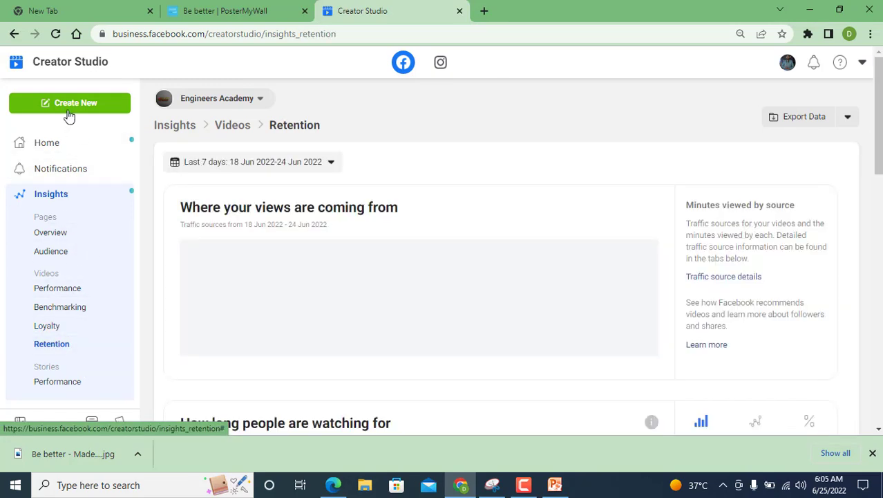
Step: Return to the Creator Studio Home page and reload it when it stays blank
click(47, 143)
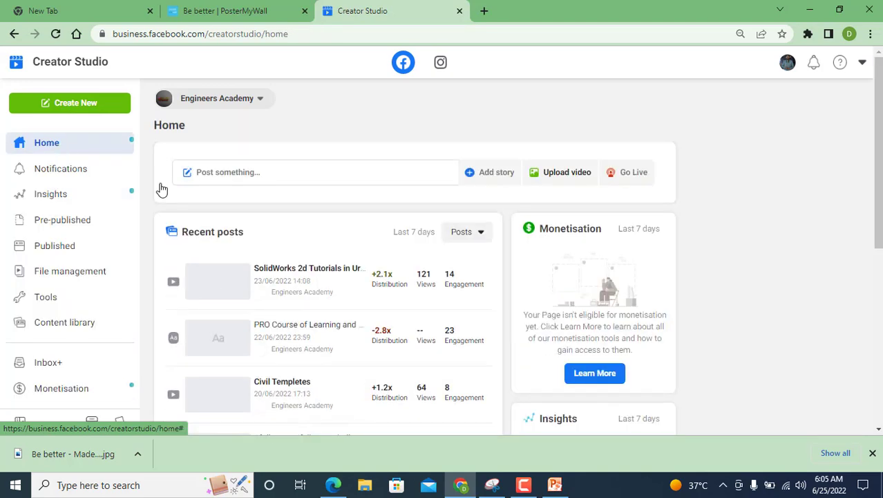
mouse_move(574, 171)
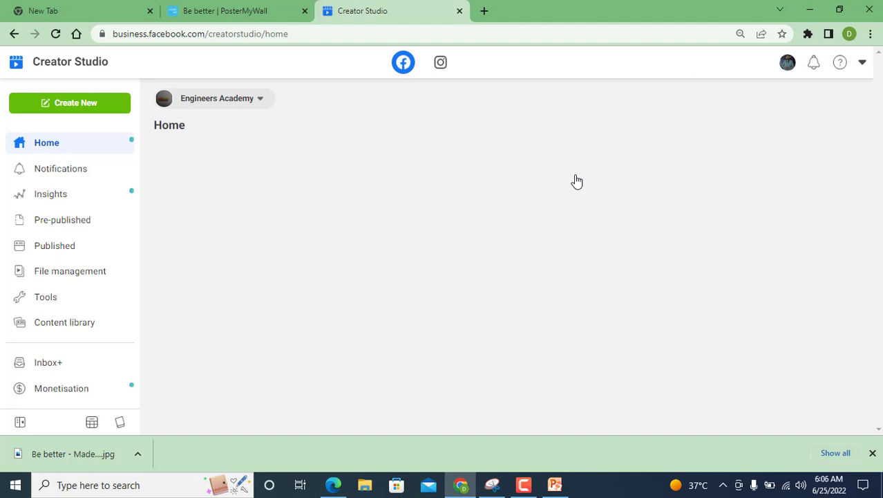
mouse_move(154, 69)
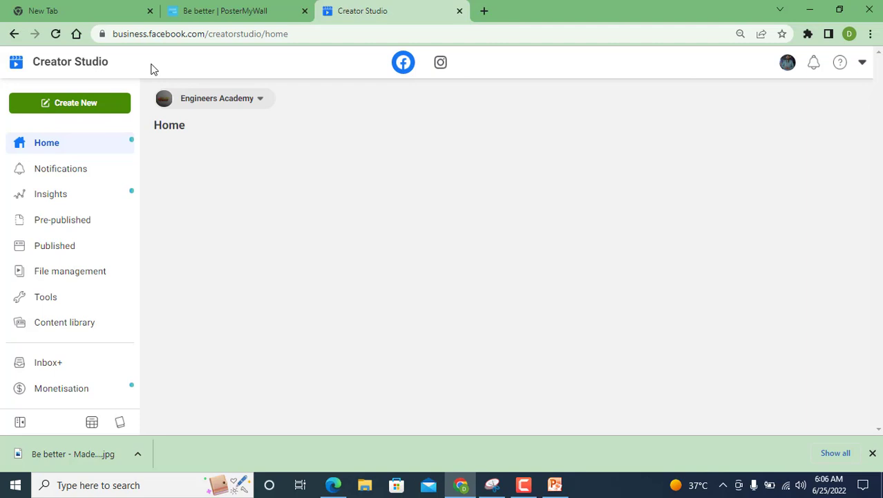
mouse_move(4, 55)
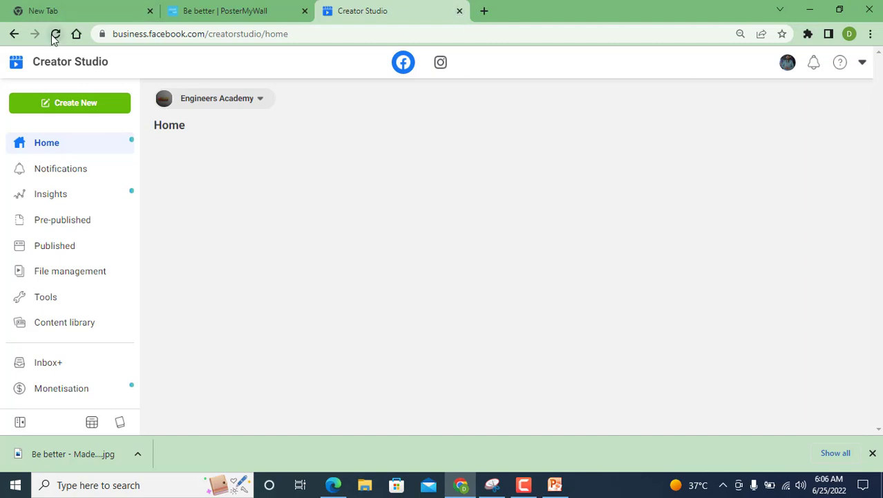
click(54, 34)
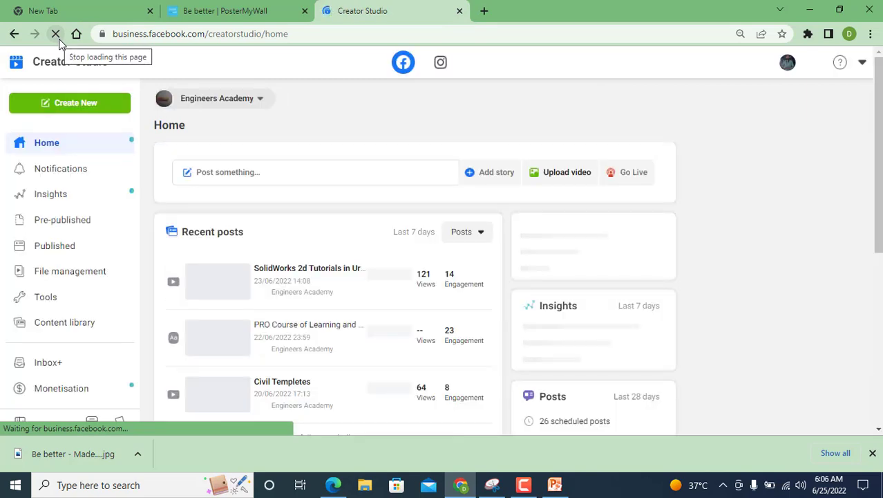
Step: Bring up the Upload video choices: single video, multiple videos or cross-Page video
click(567, 171)
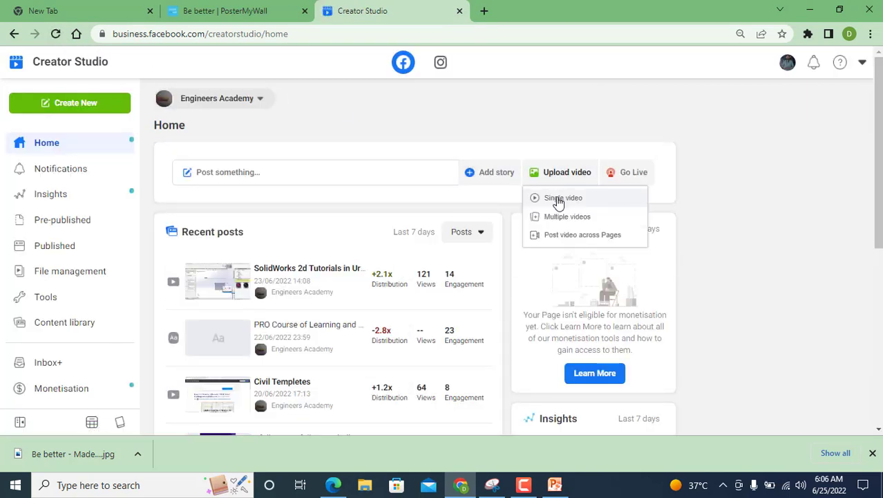
click(564, 197)
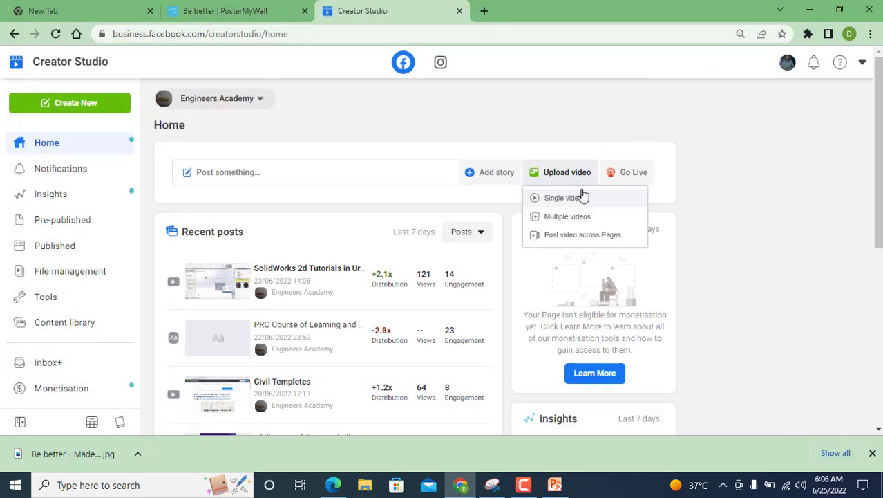
mouse_move(586, 237)
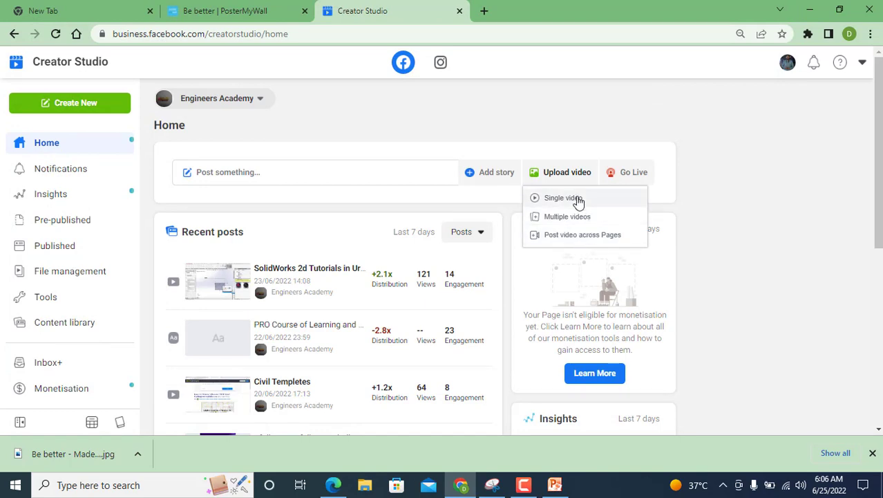
mouse_move(578, 207)
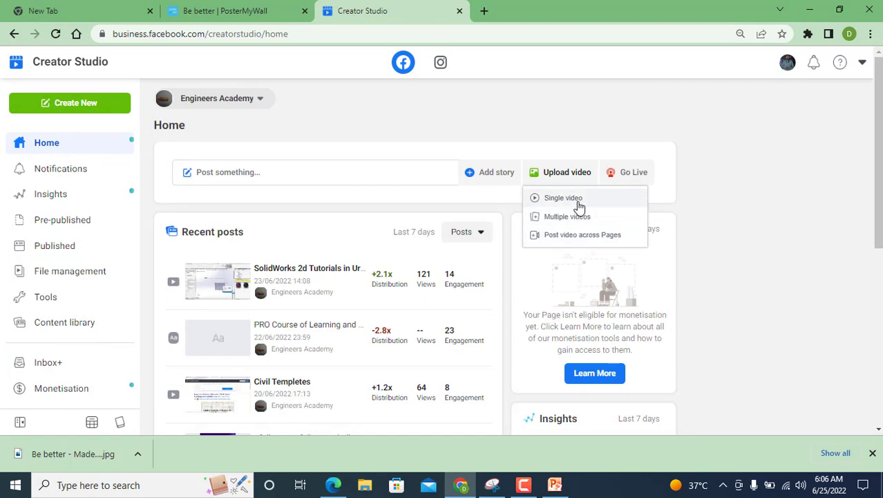
Step: In the Open dialog, browse New Volume (G:) > ALL Stock > MY Channel > SMB Institute
click(564, 198)
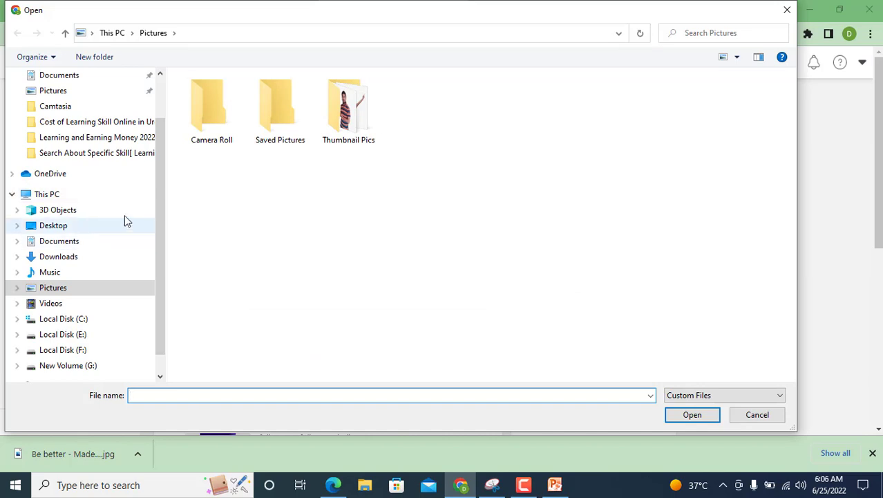
scroll(down, 3)
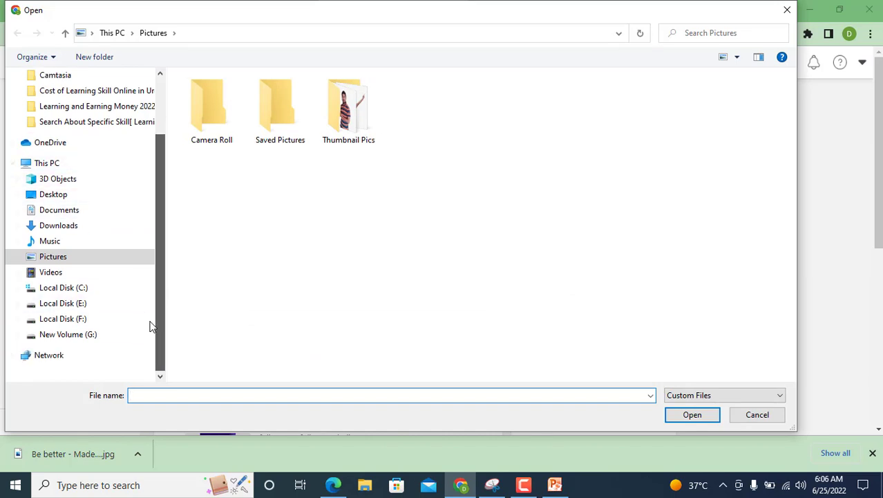
click(73, 333)
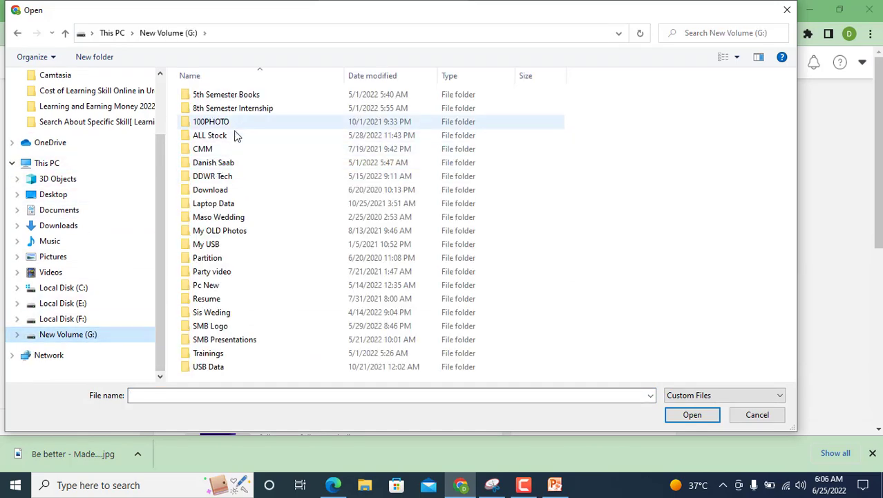
double_click(211, 135)
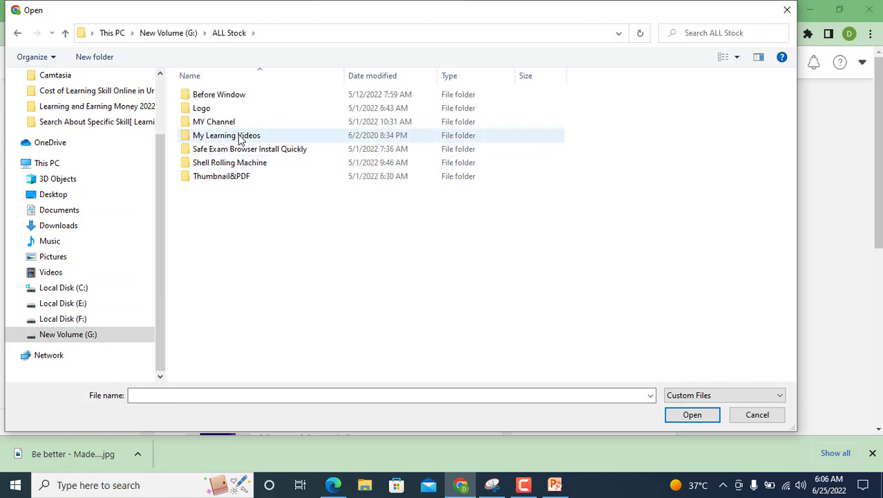
double_click(215, 122)
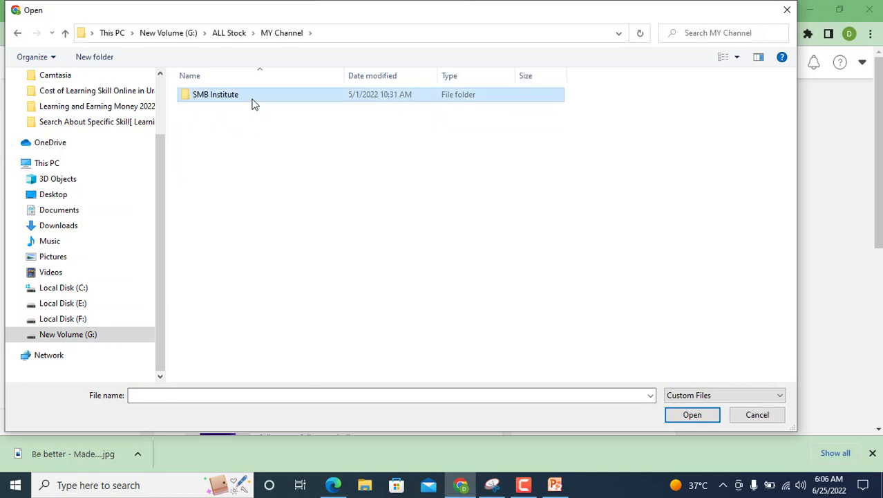
double_click(216, 94)
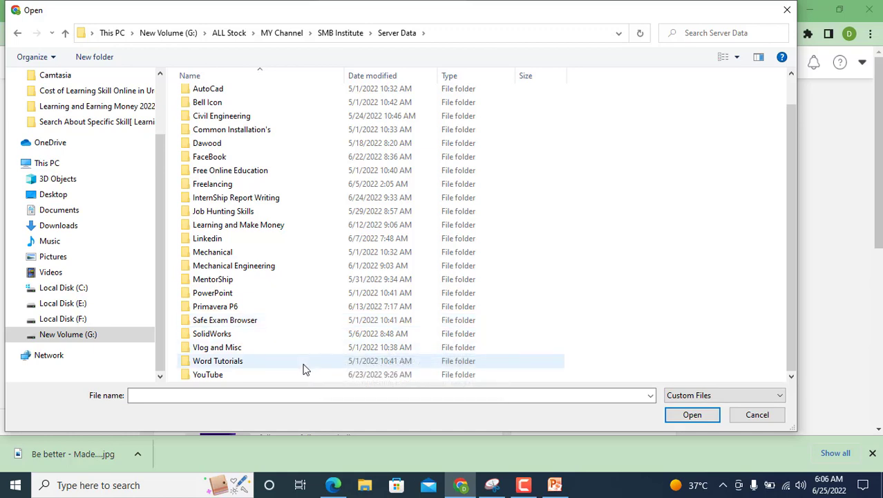
mouse_move(305, 365)
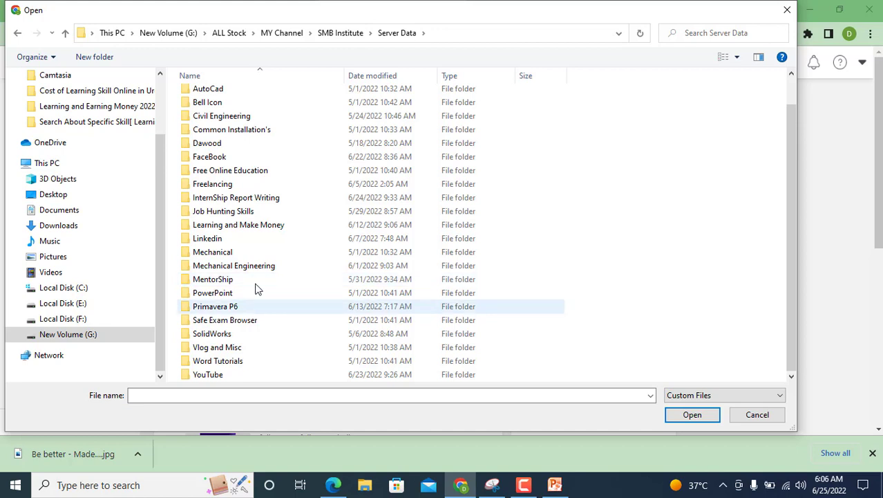
Step: Peek inside the Linkedin folder, go back to Server Data and pick out the YouTube folder
double_click(208, 238)
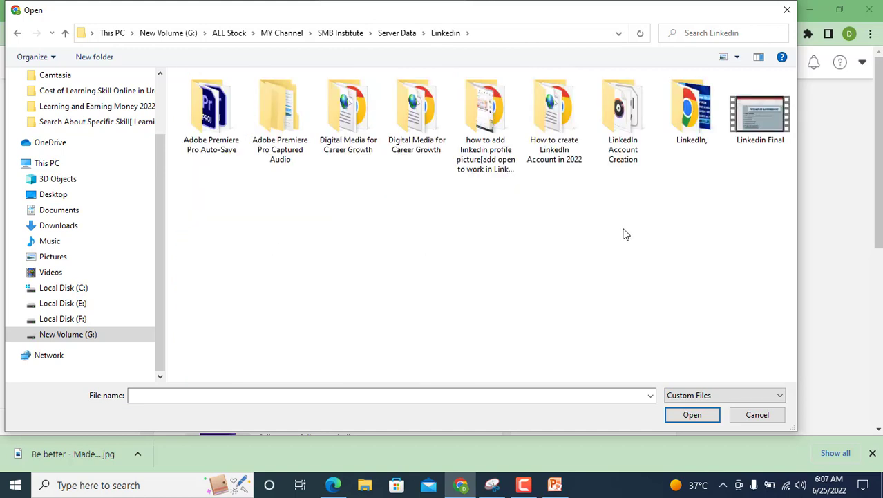
mouse_move(519, 248)
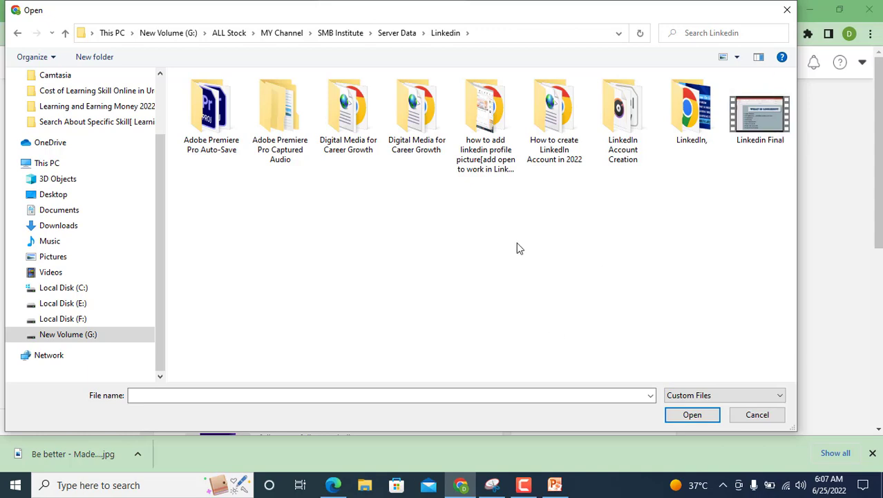
click(396, 33)
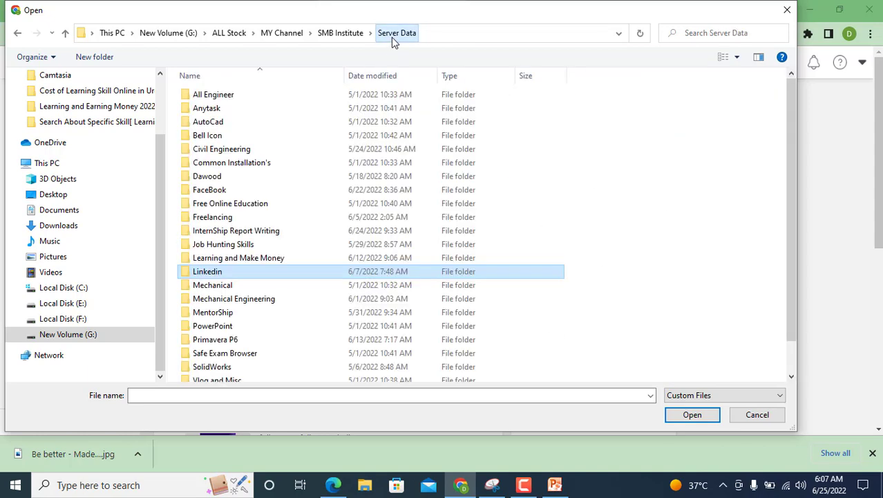
scroll(down, 3)
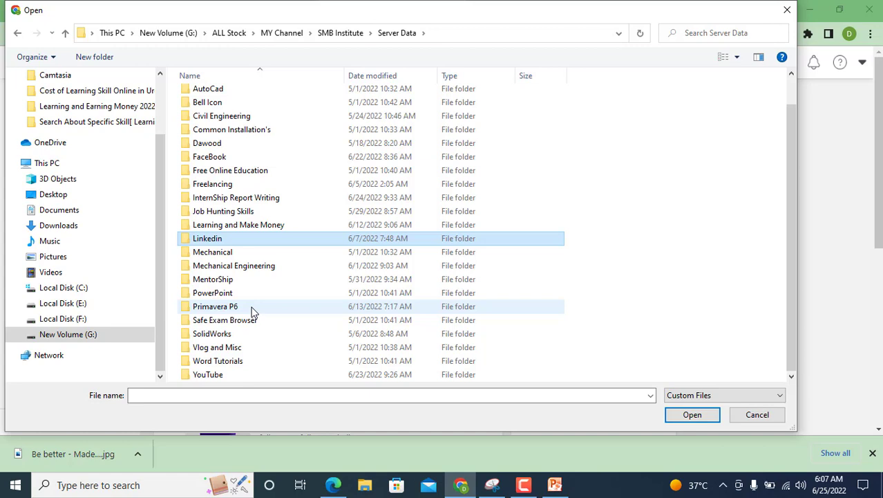
click(208, 373)
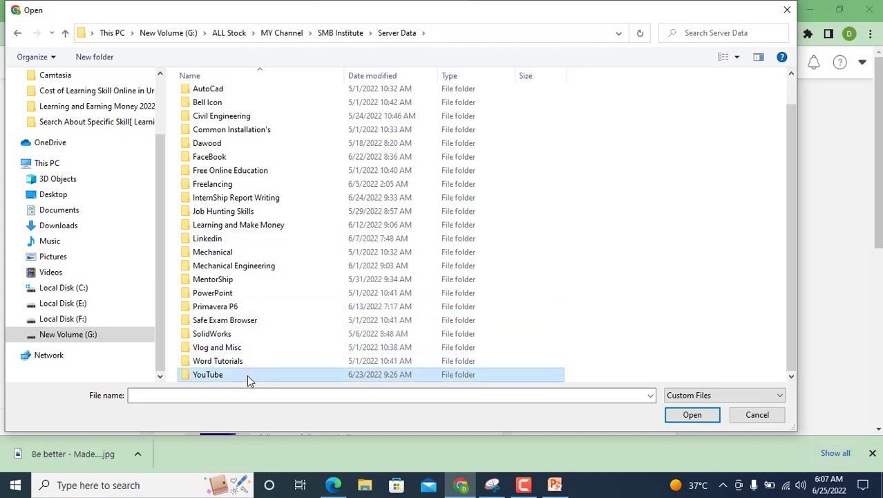
Step: Look in the YouTube folder, return to Server Data and enter Mechanical Engineering
double_click(207, 373)
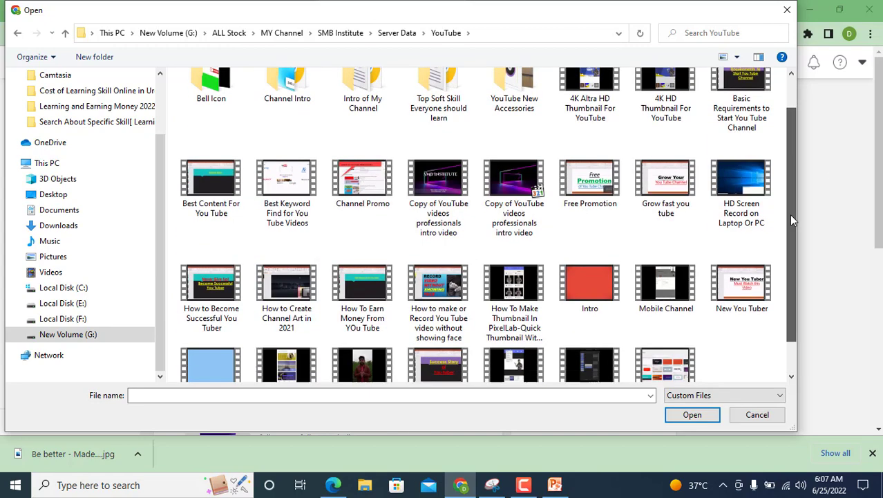
scroll(down, 3)
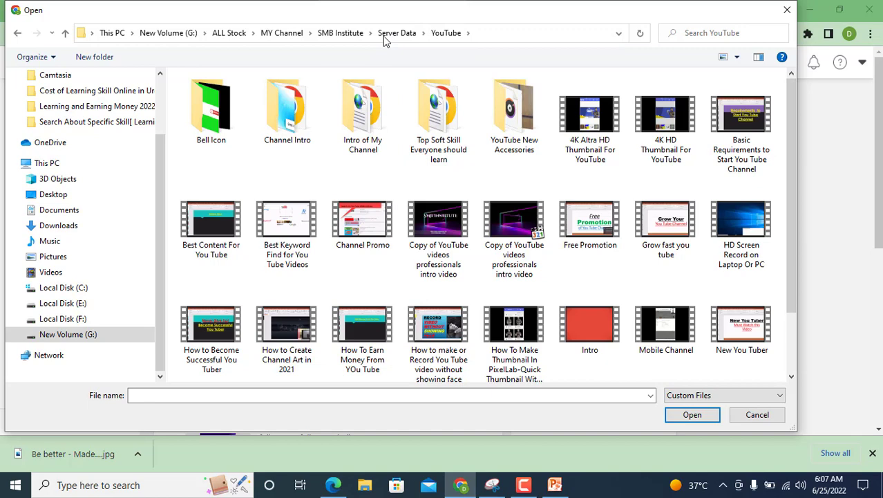
click(397, 34)
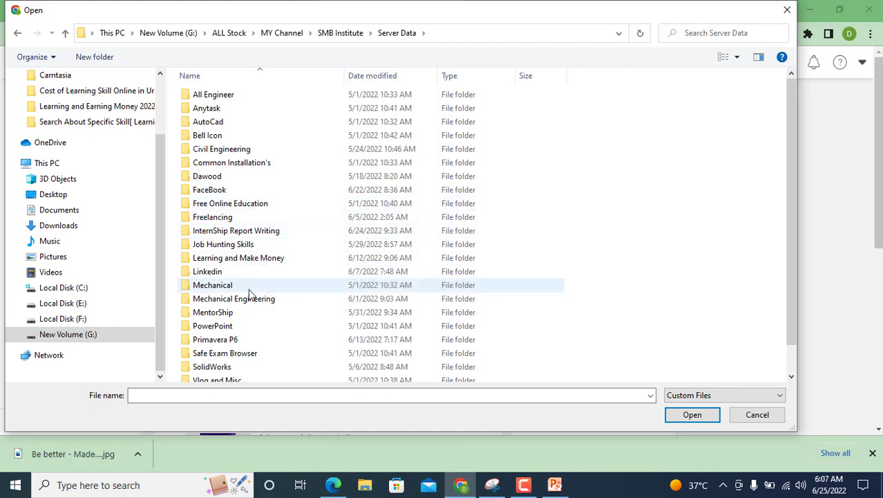
double_click(212, 285)
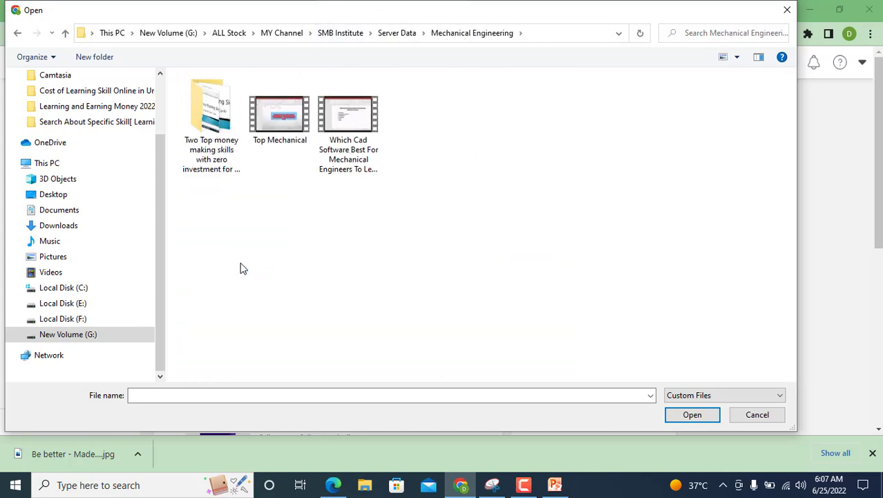
Step: Select the Two Top money making skills video and start uploading it to Creator Studio
click(349, 114)
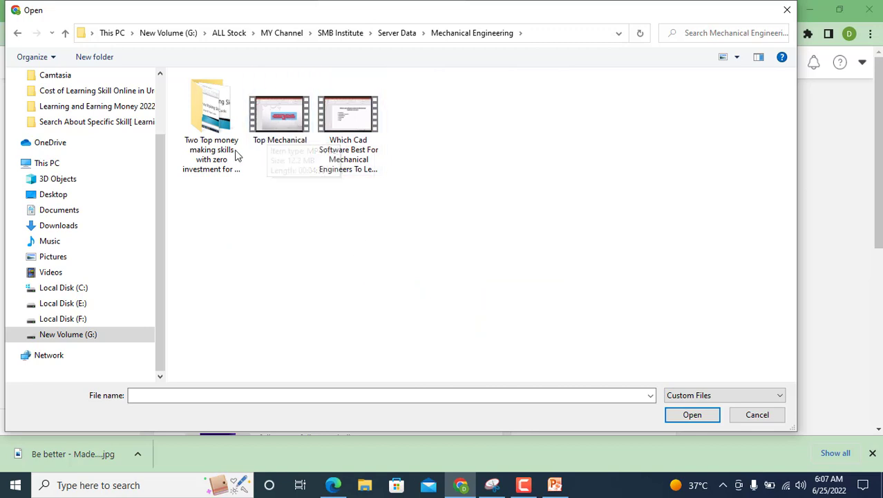
mouse_move(210, 154)
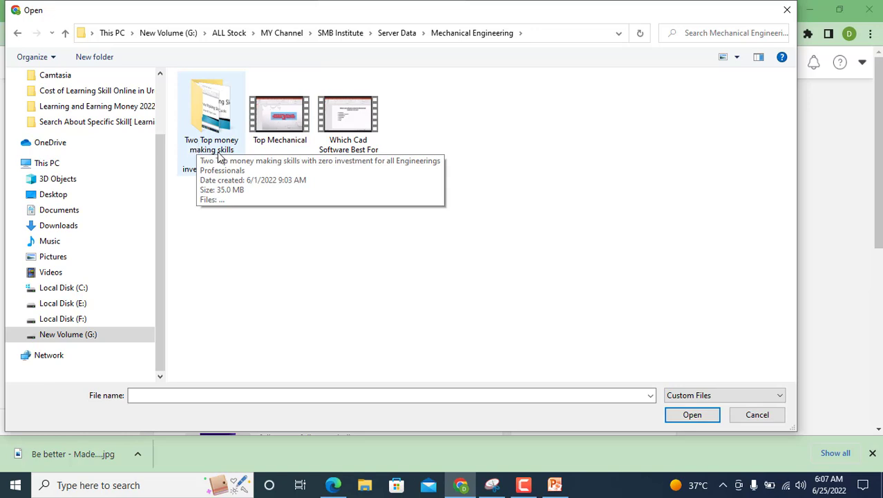
mouse_move(218, 110)
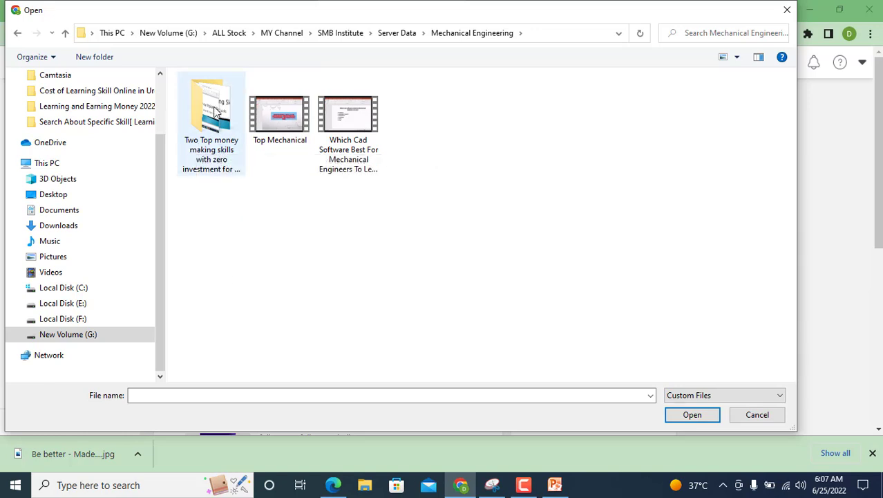
double_click(210, 110)
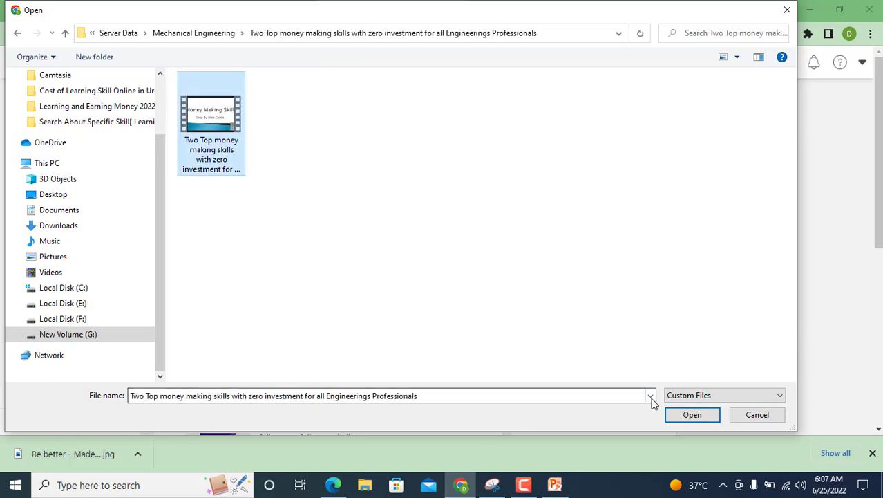
click(693, 415)
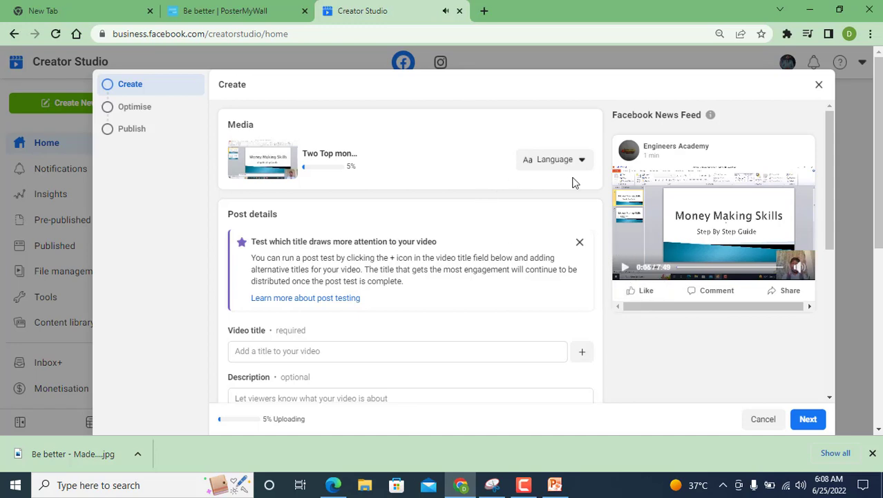
Step: Set the video language to Urdu by searching 'urd', then move to the title field
click(554, 158)
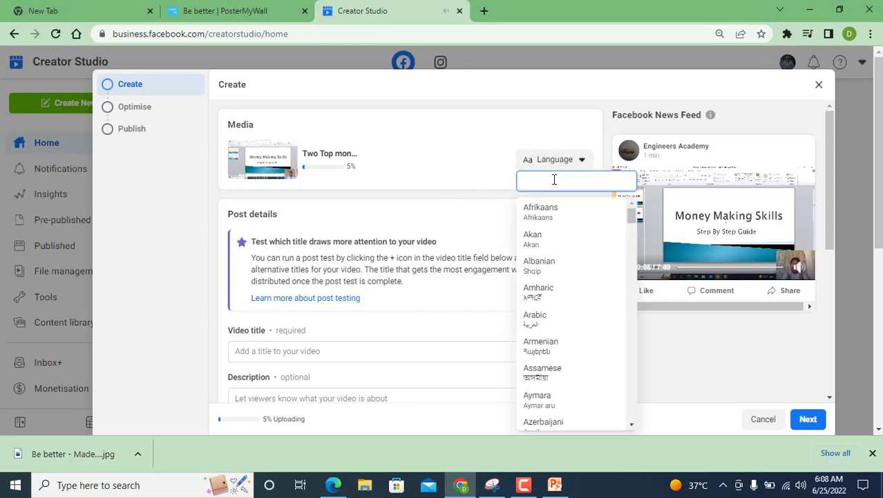
text(u)
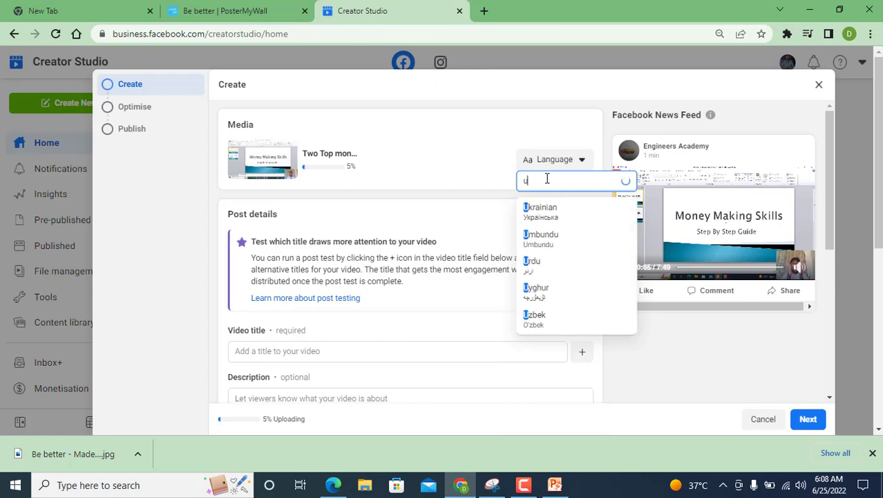
text(rd)
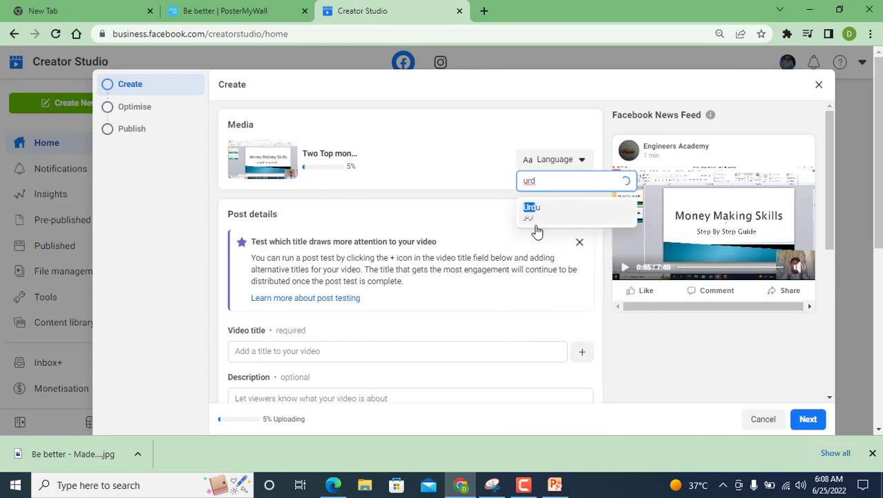
scroll(down, 3)
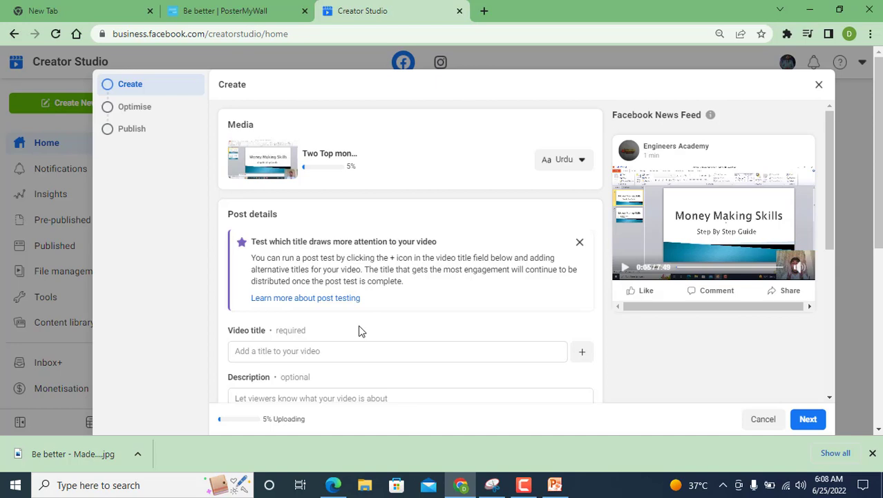
click(398, 351)
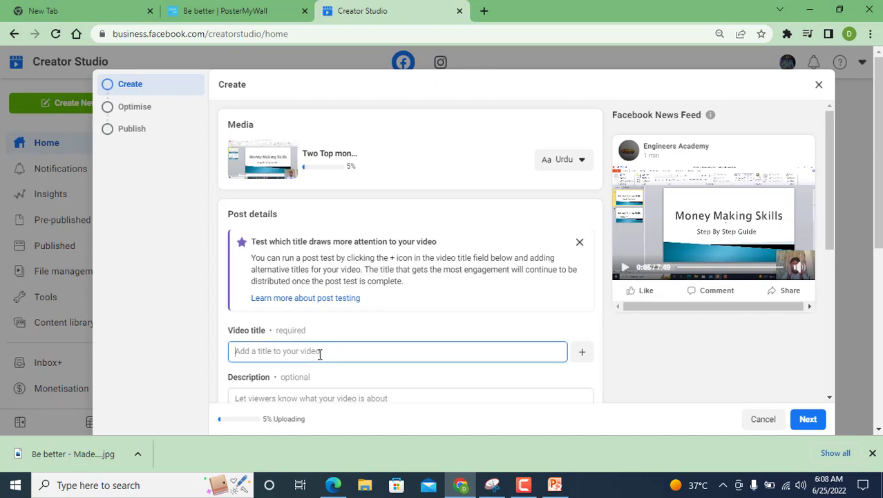
Step: Enter the title 'Top money making skills with easy method || Make Money'
text(Top)
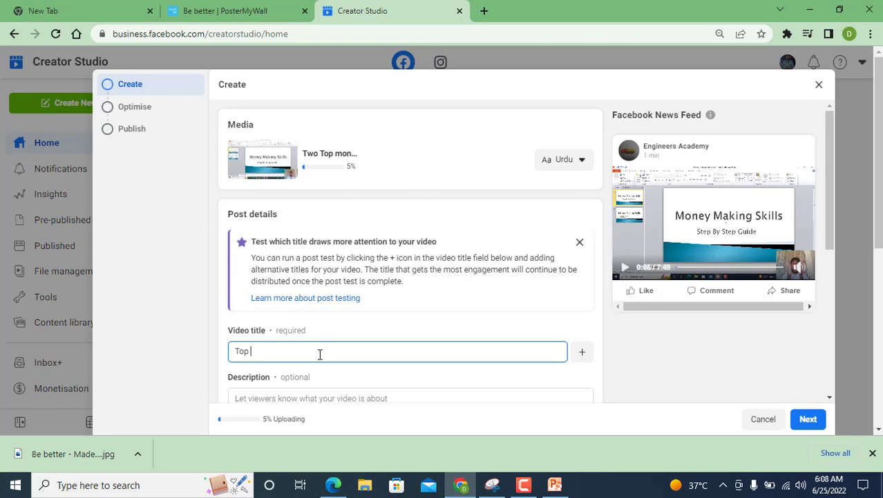
text(money m)
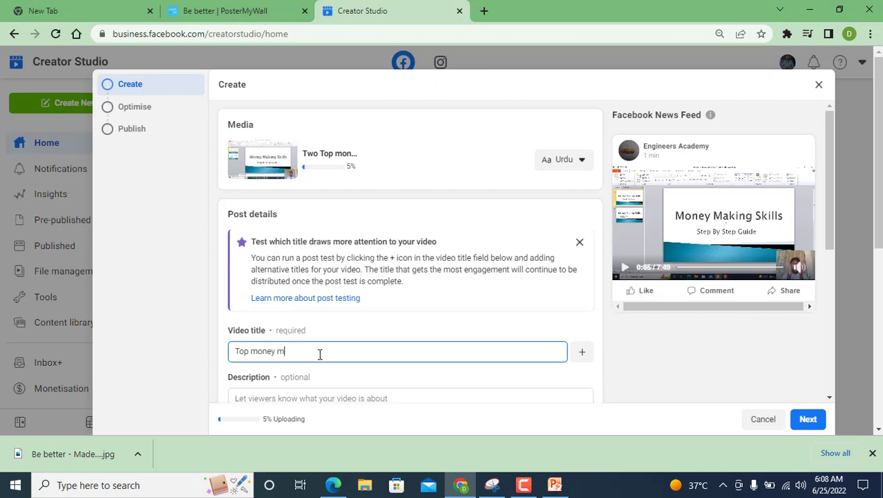
text(aking)
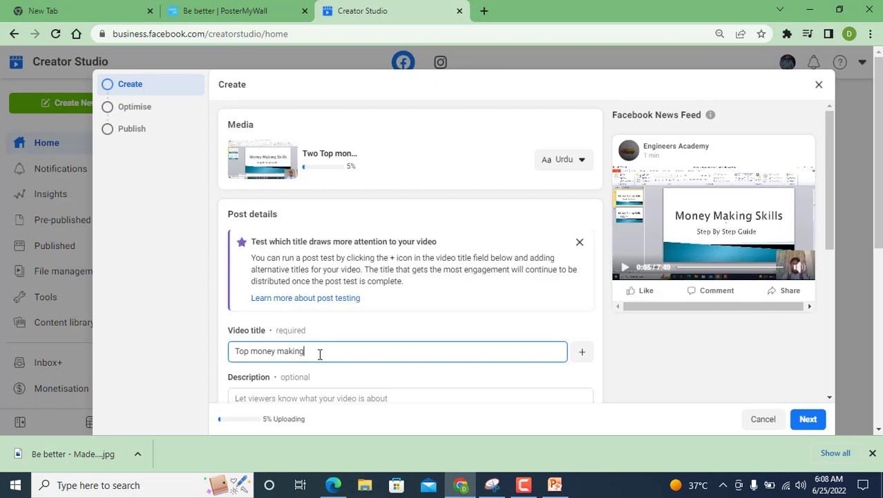
text(skills with eas)
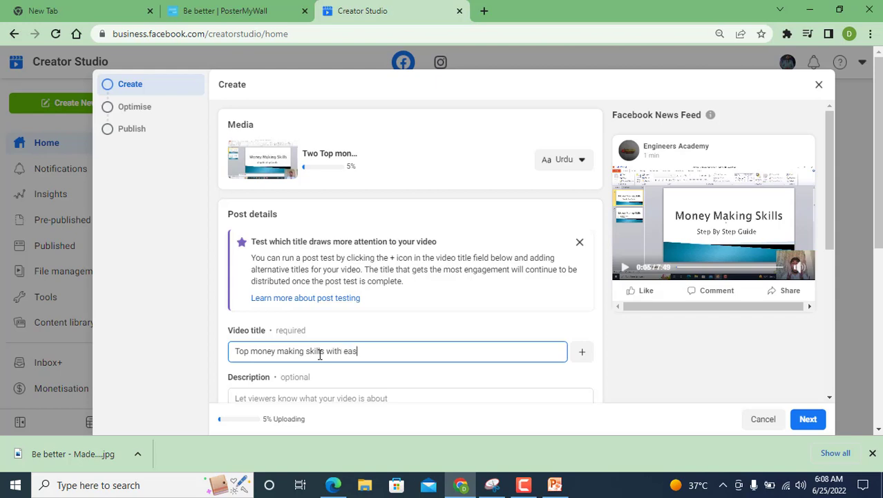
text(y method |)
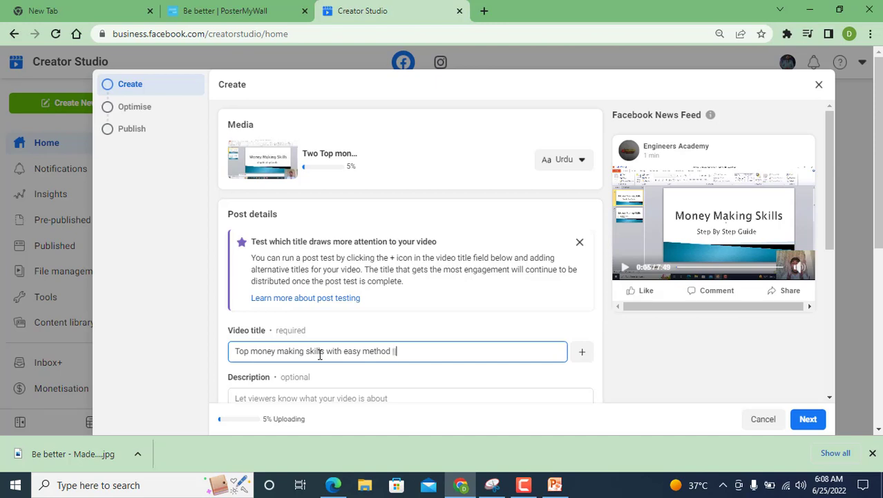
text(Make)
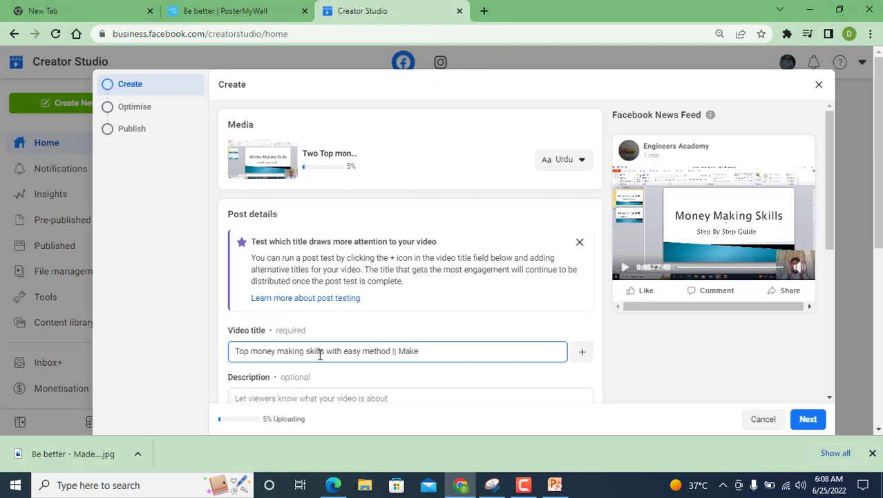
text(Money)
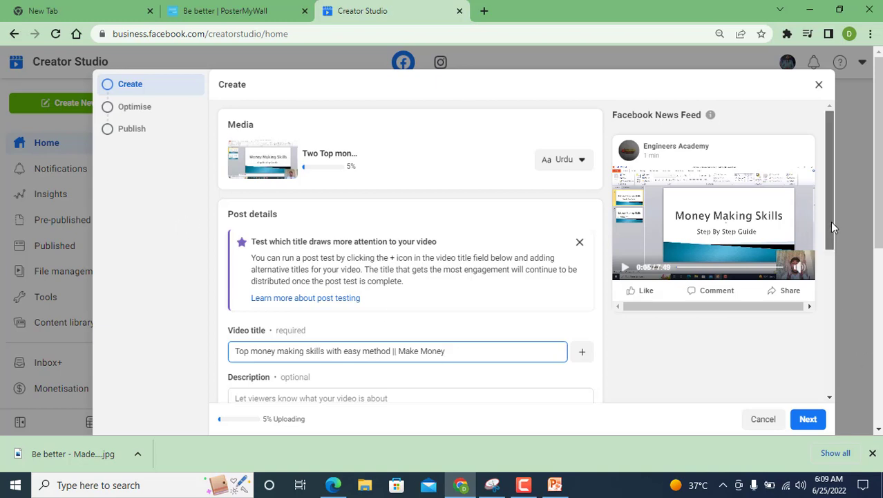
scroll(down, 3)
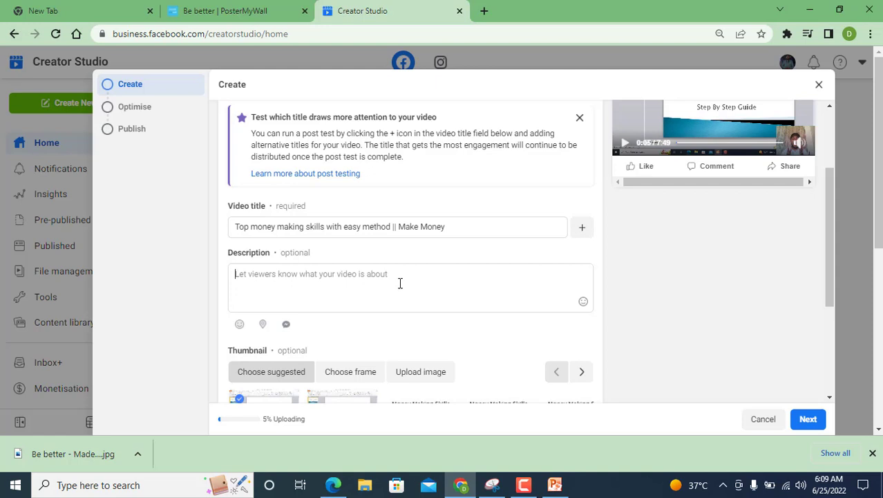
Step: Write the description intro: 'Hi its me Dawood Masih, in this short video you know two ways to make money'
text(Hi)
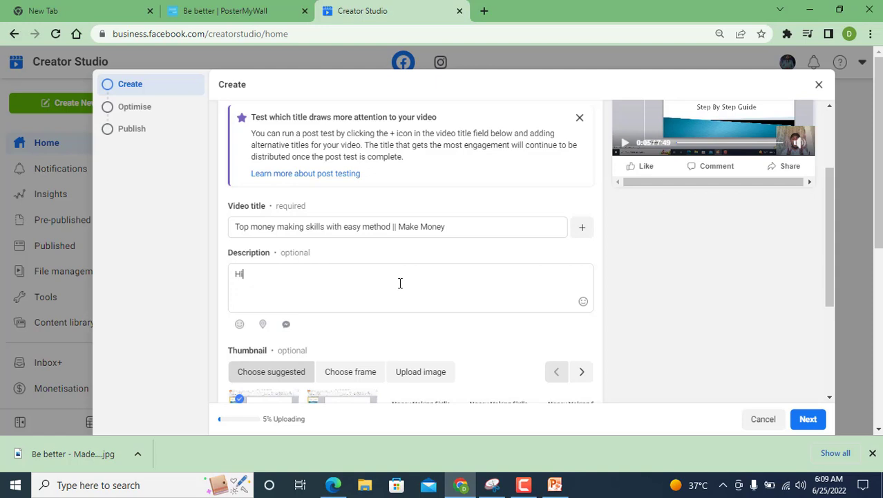
text(Ite)
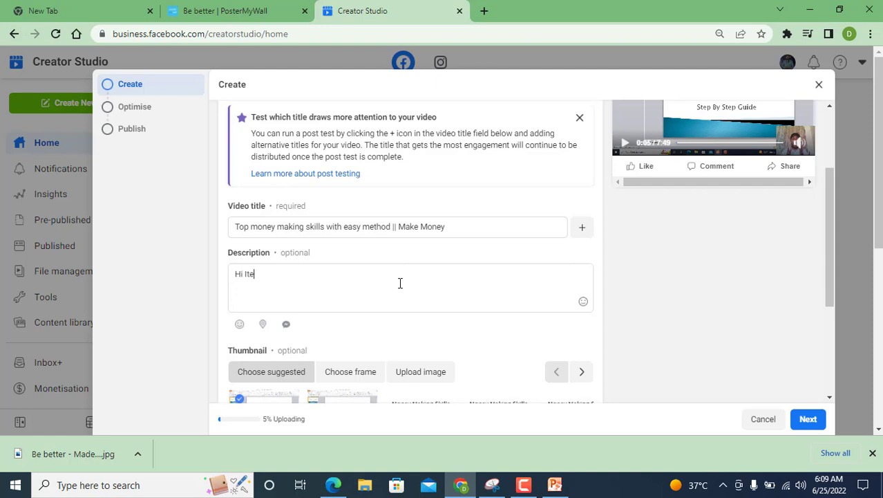
key(Backspace)
text(s)
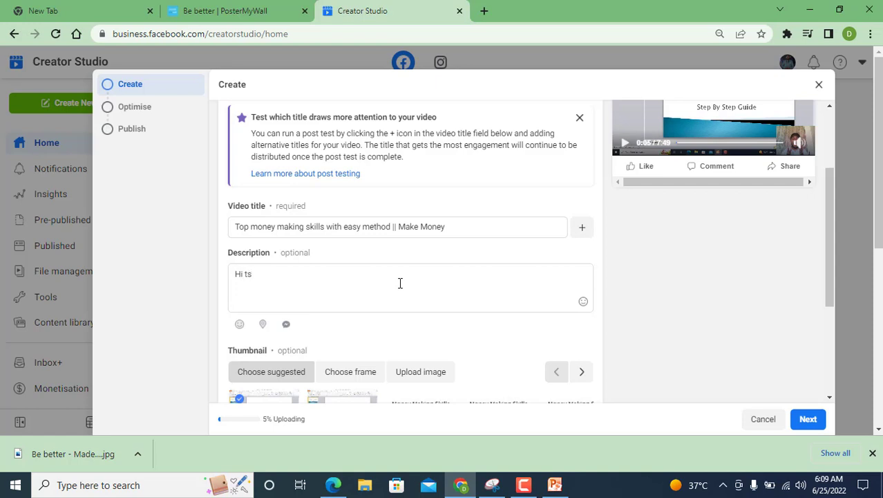
key(Backspace)
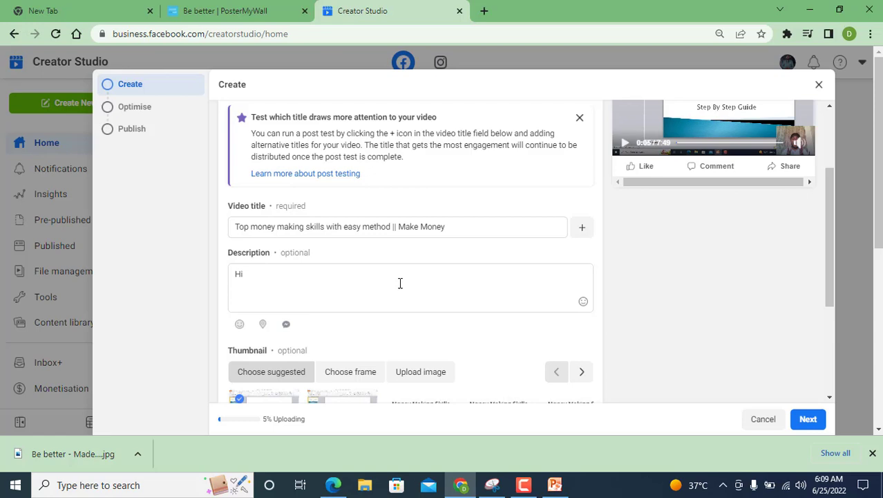
text(its me)
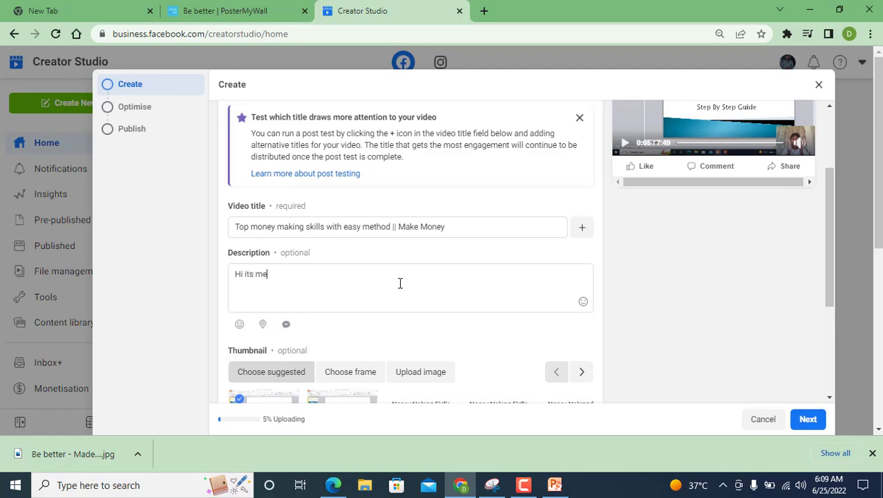
text(Dawood)
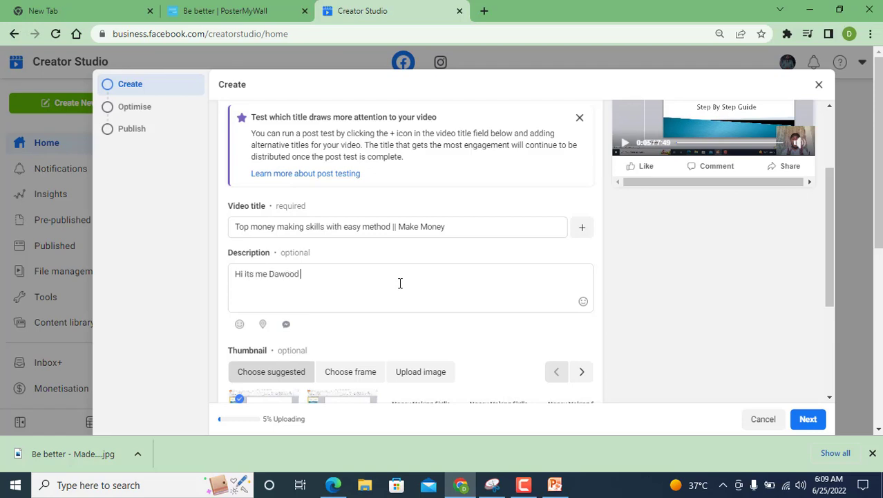
text(Masih.)
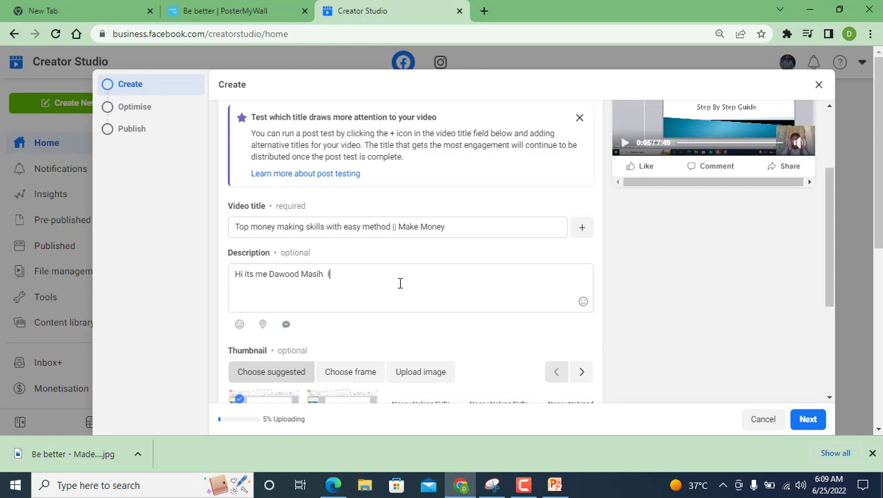
text(In this s)
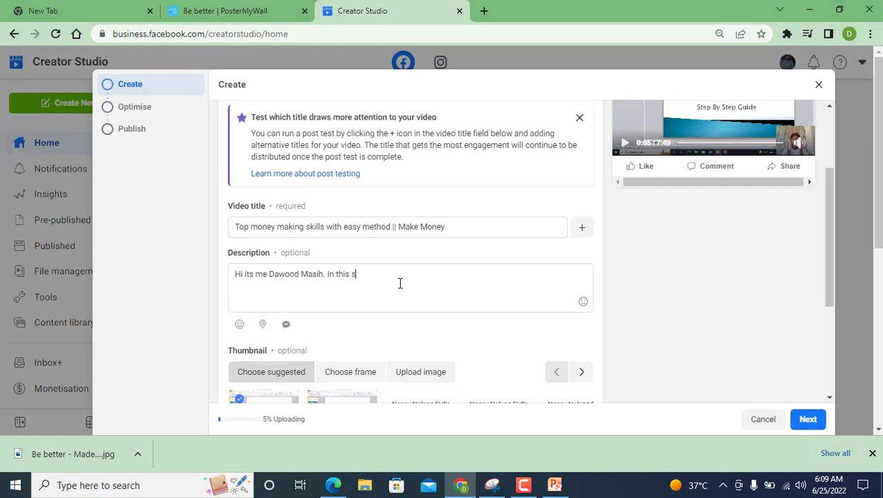
text(hort)
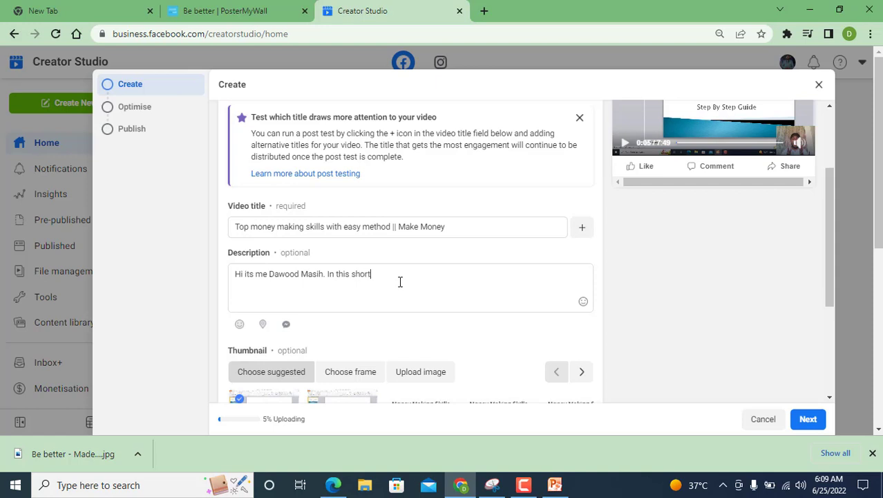
text(video I will let)
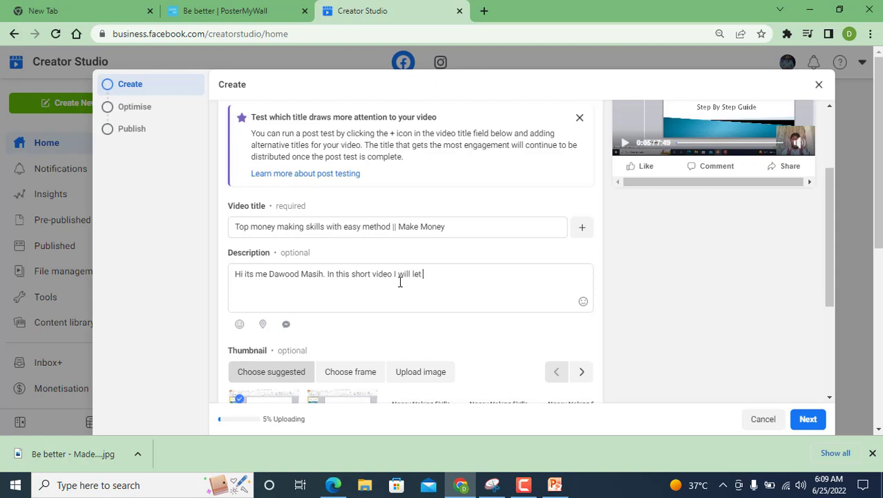
text(you)
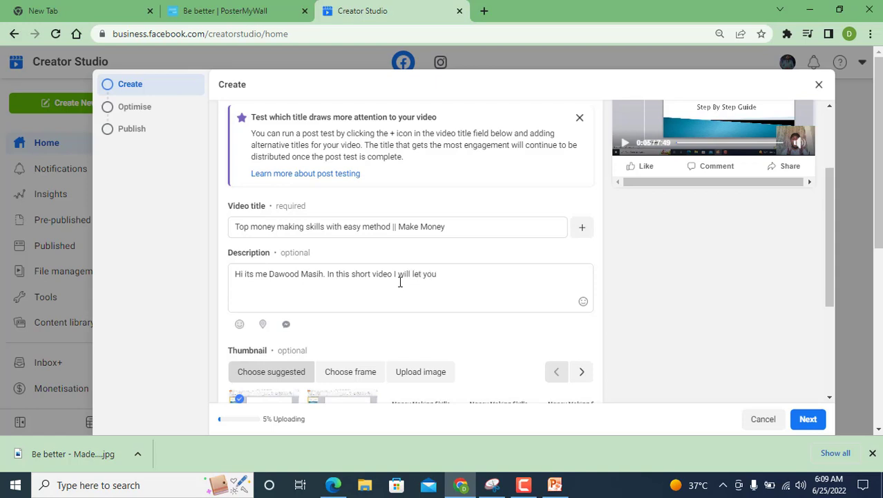
text(know top t)
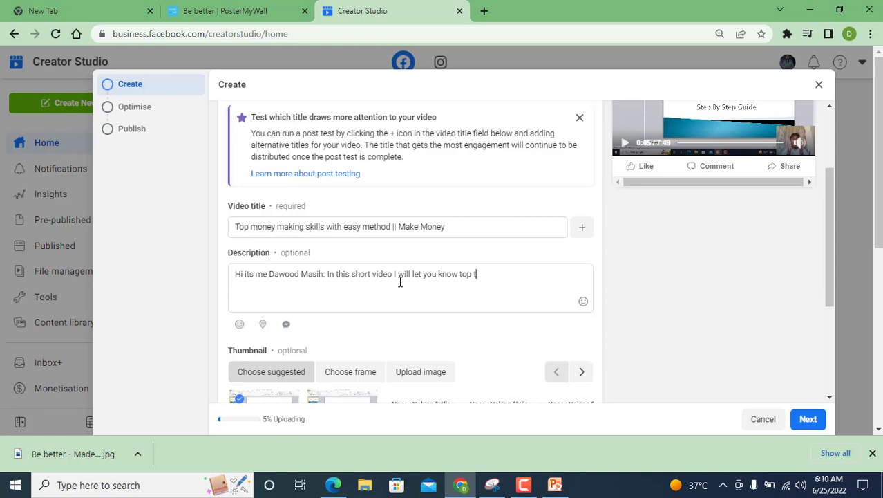
text(wo w)
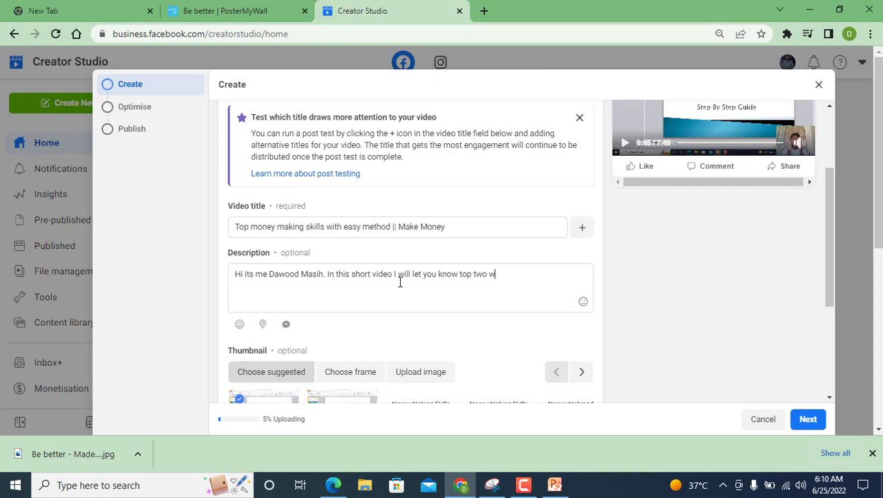
text(ays)
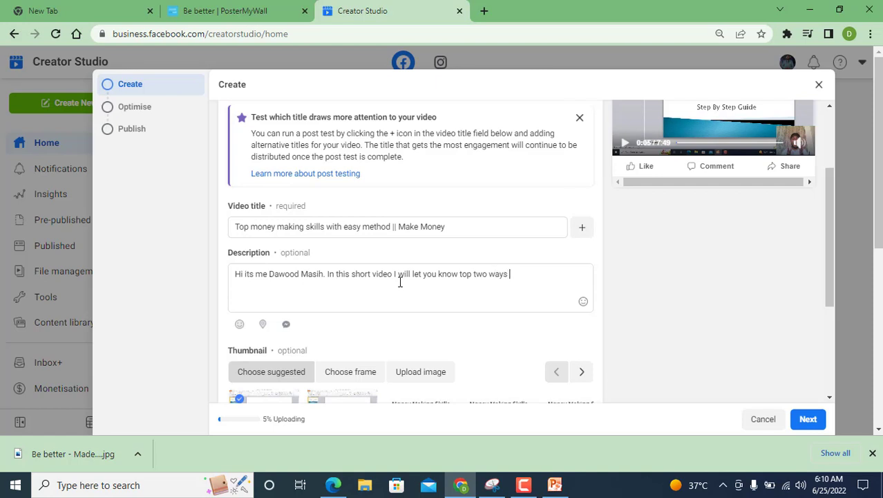
text(to mak)
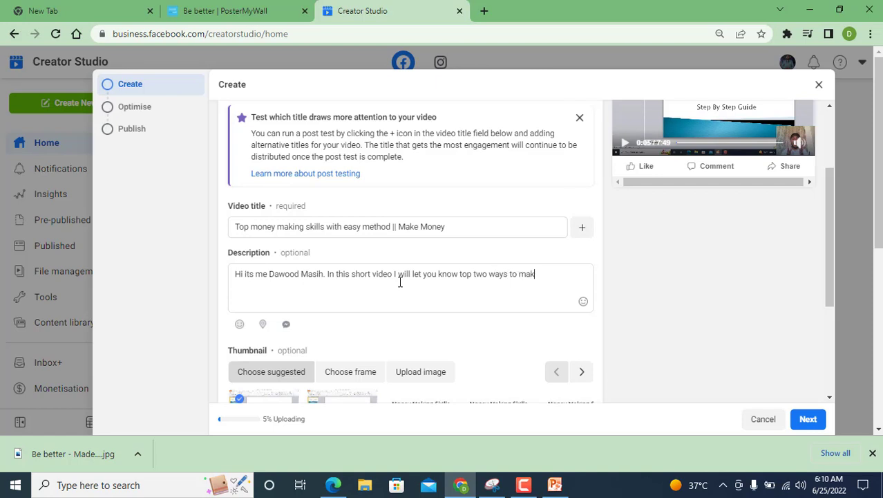
text(e money online)
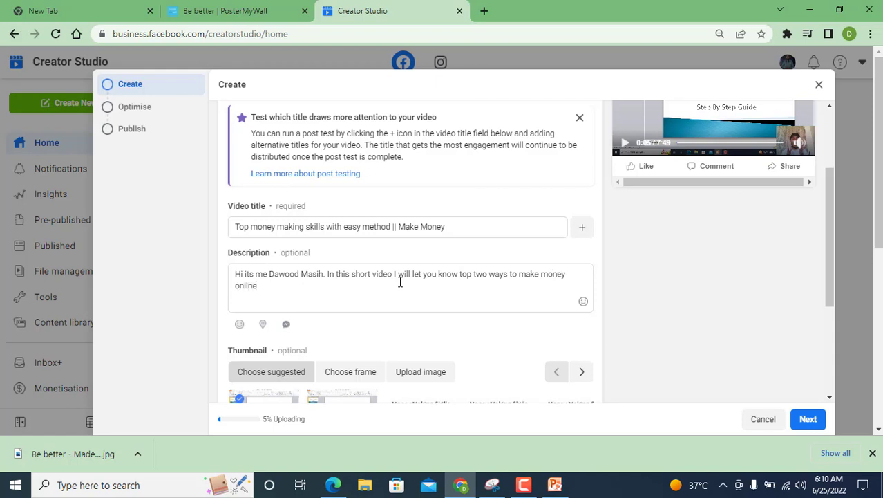
Step: Finish the description with 'So hope this video helps lots. If you have any query please ask me in comment section.'
text(So)
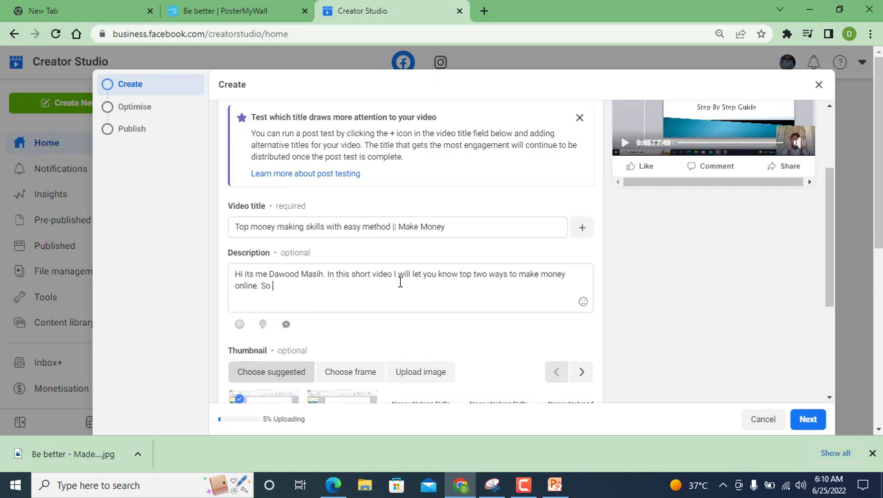
text(hope you learn from)
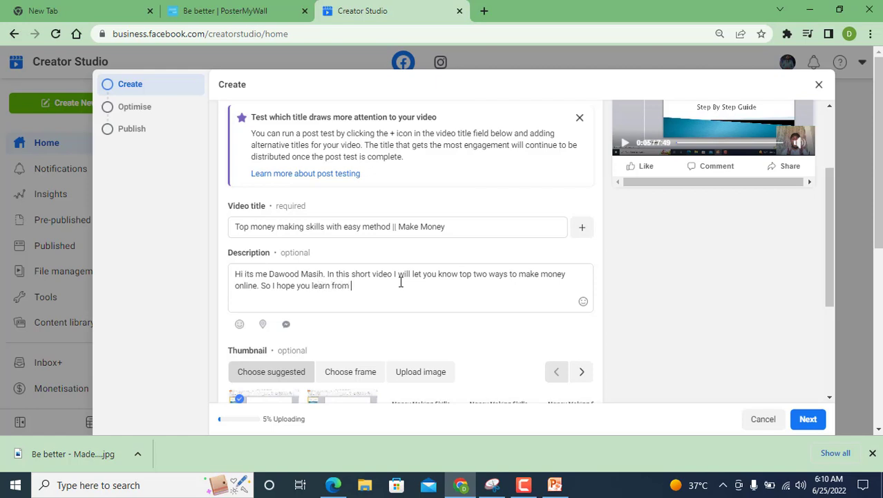
text(this video a)
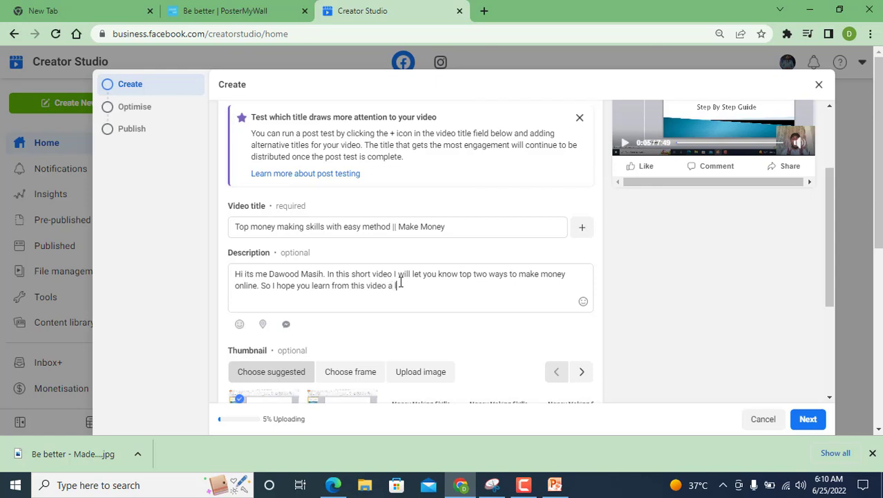
text(lots.)
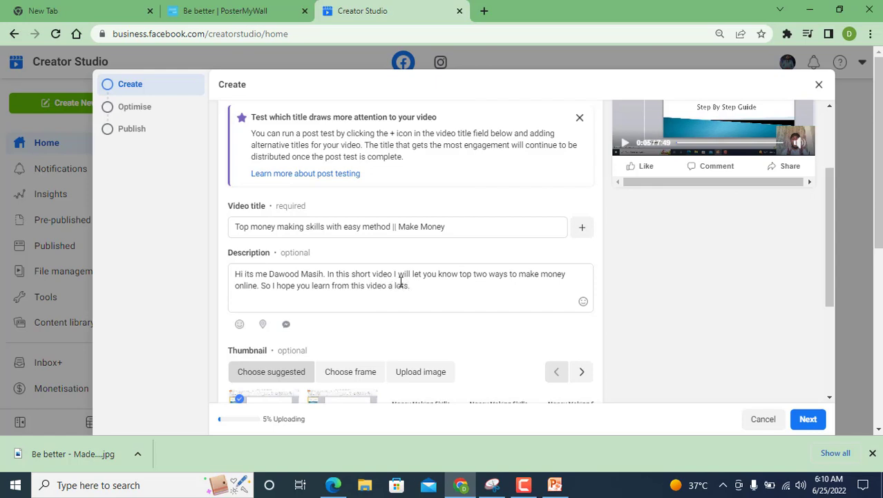
text(If)
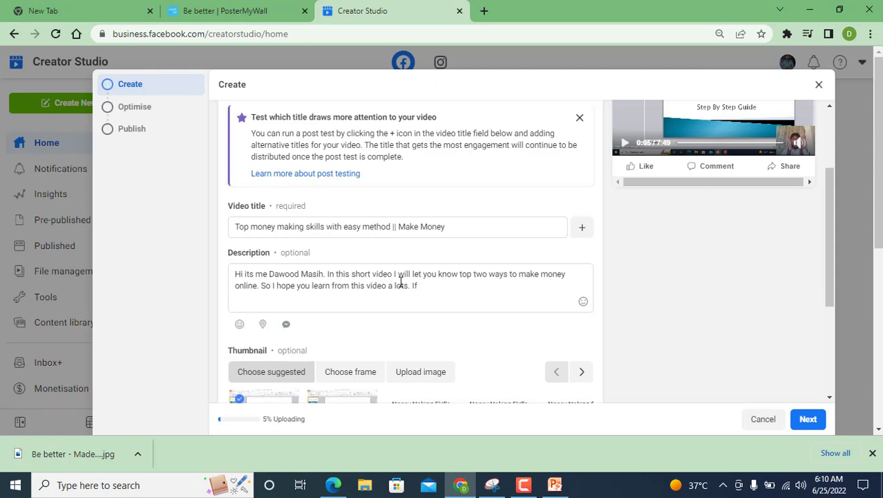
text(you)
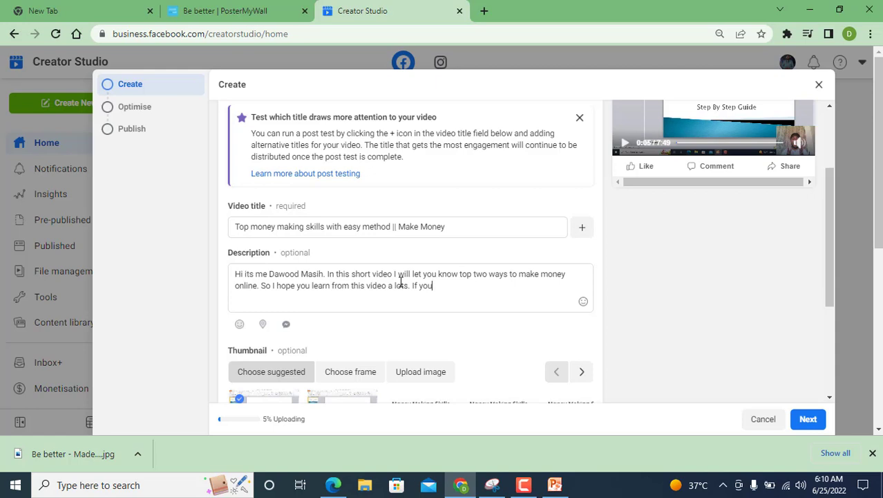
text(have a)
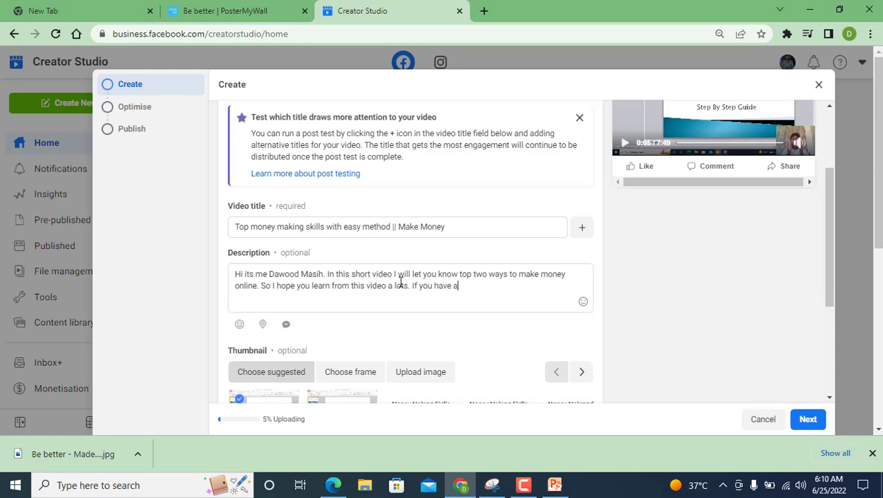
text(ny query)
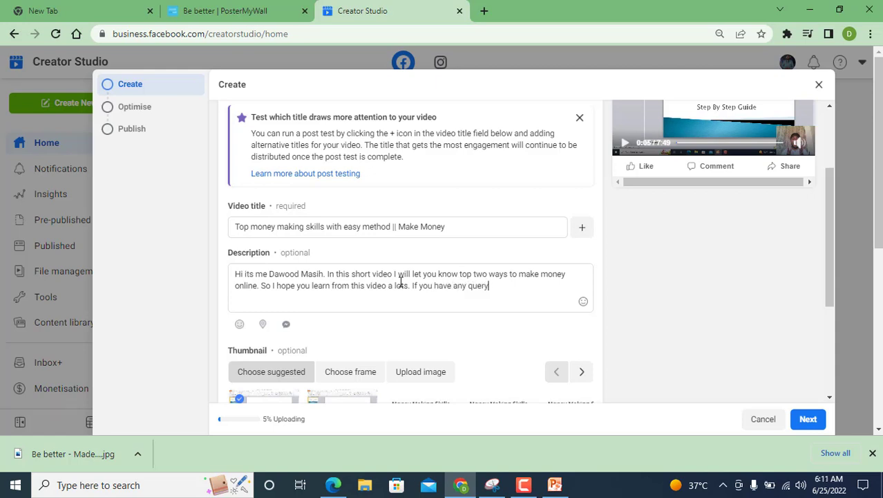
text(please ask)
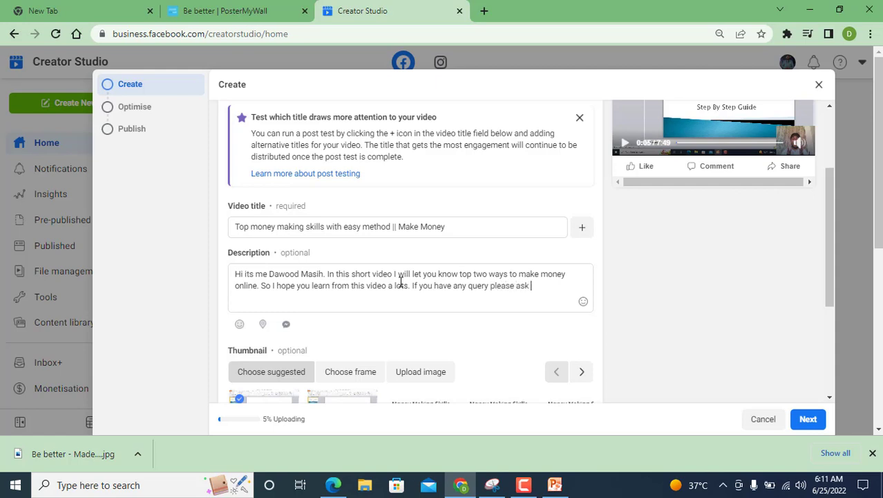
text(me in c)
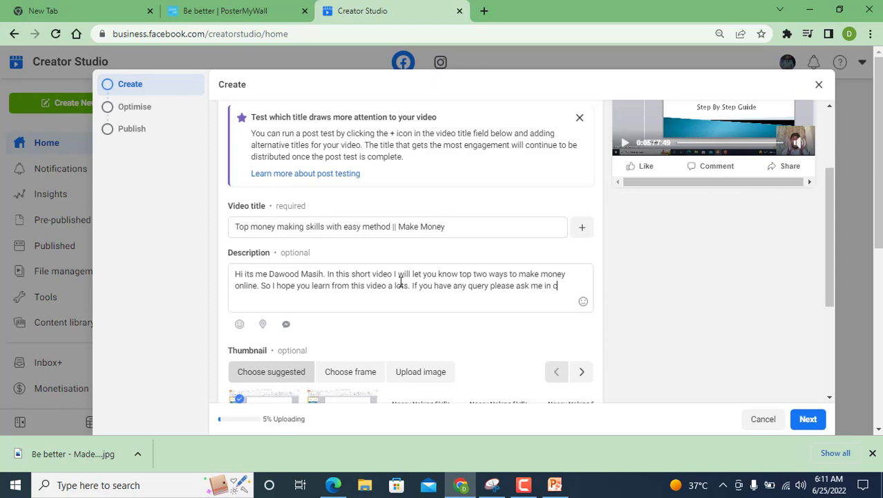
text(comment section.)
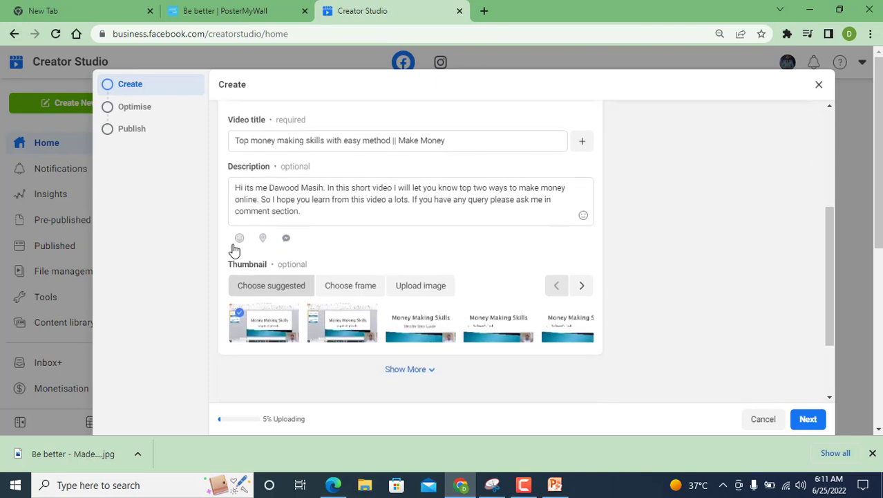
mouse_move(260, 285)
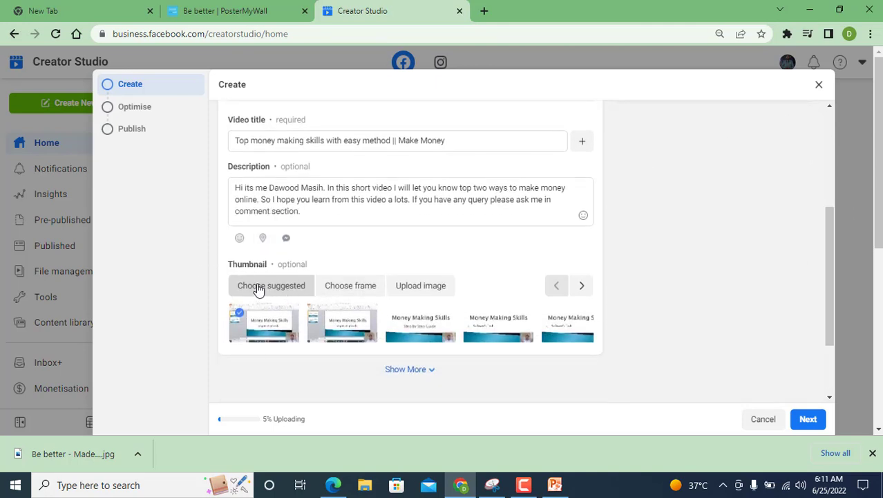
mouse_move(277, 299)
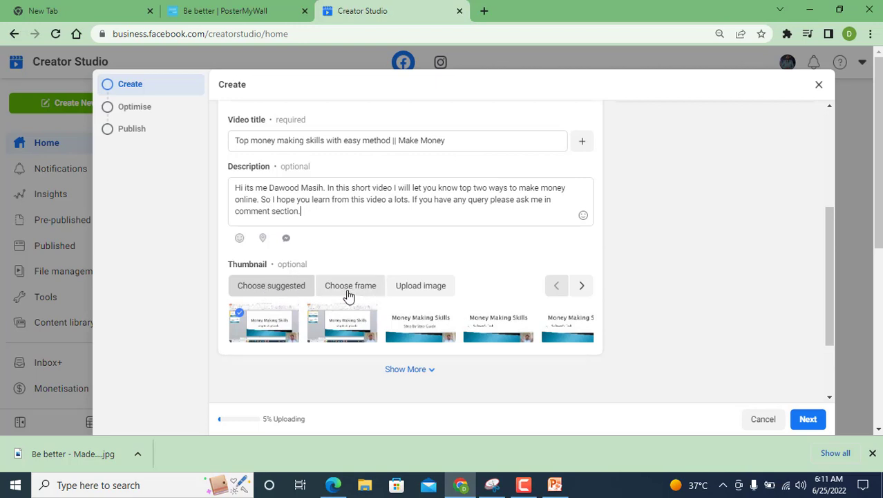
mouse_move(415, 299)
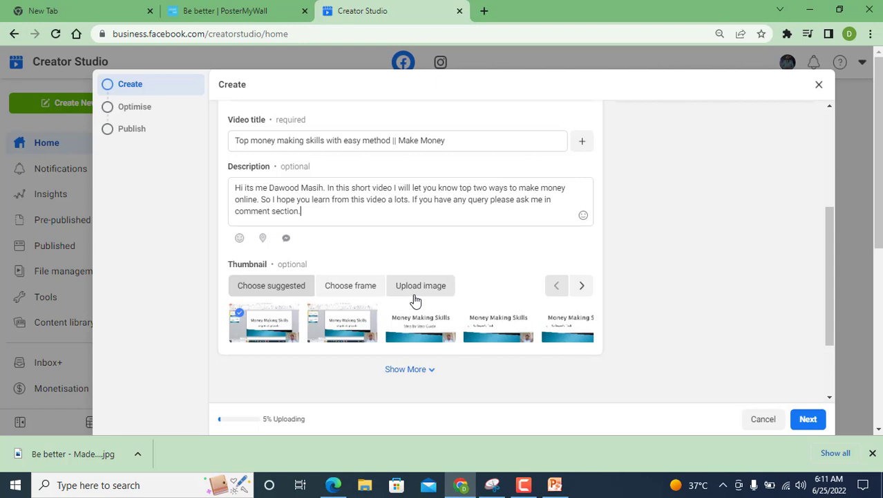
Step: Select the third suggested Money Making Skills image as the video thumbnail
click(421, 284)
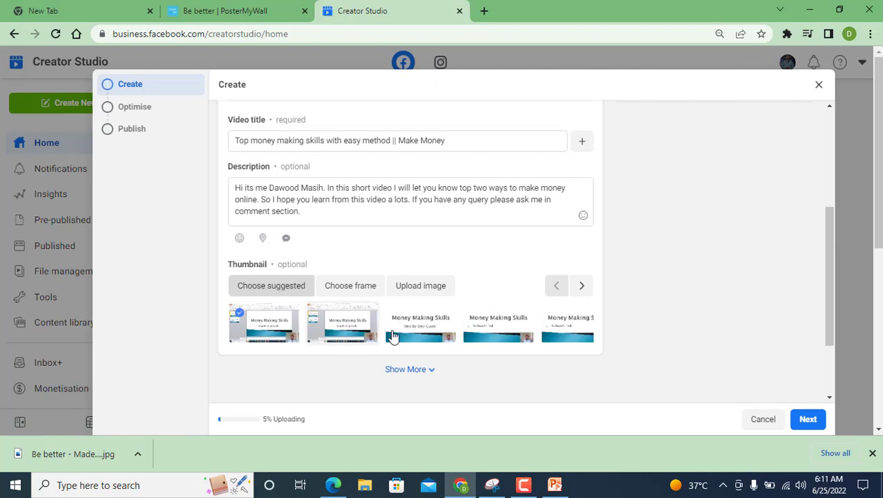
click(420, 324)
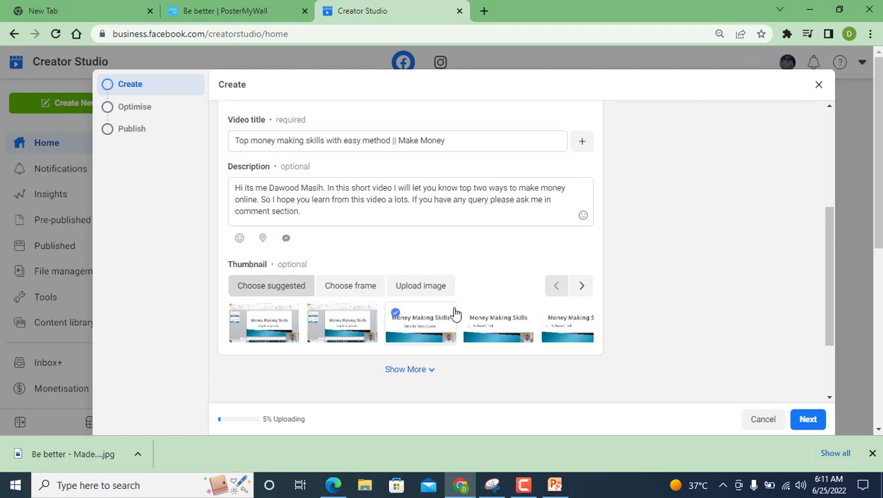
Step: Reveal the extra post options via Show More and switch the Tags toggle on
scroll(down, 3)
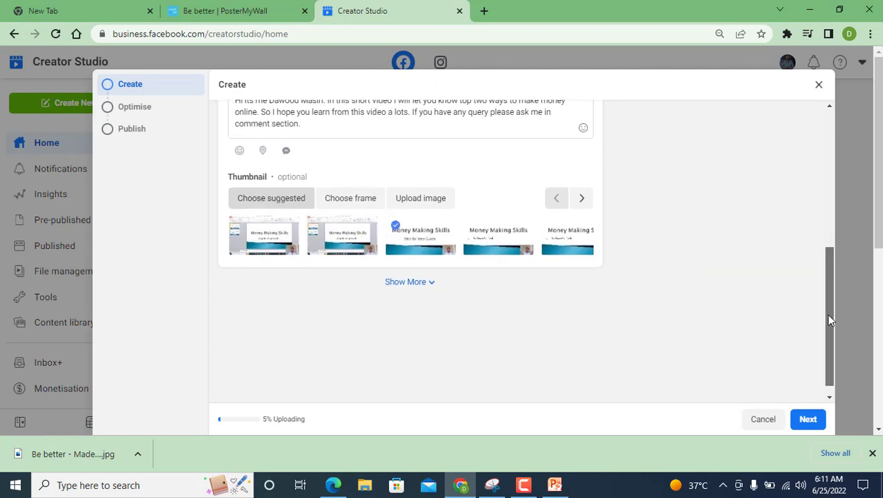
scroll(down, 3)
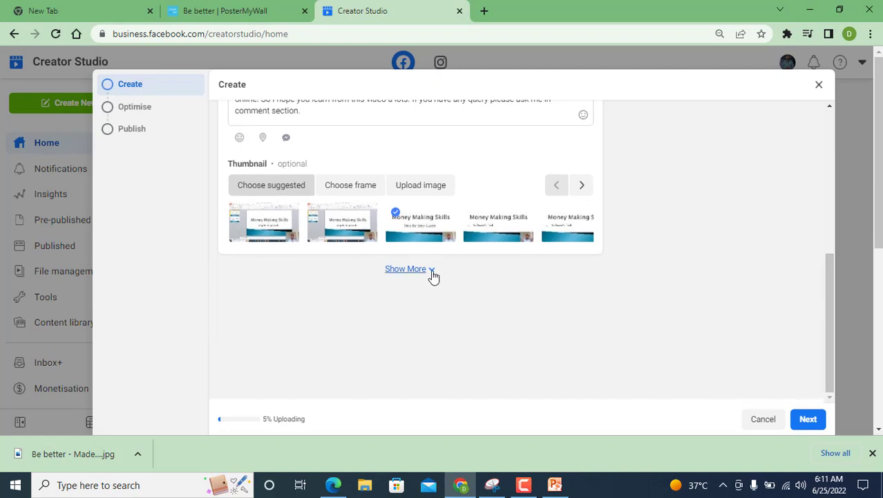
click(405, 268)
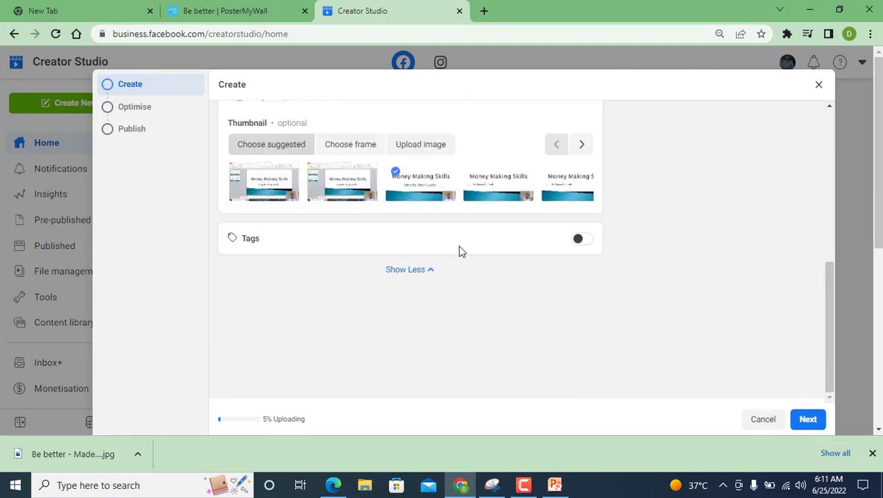
click(578, 238)
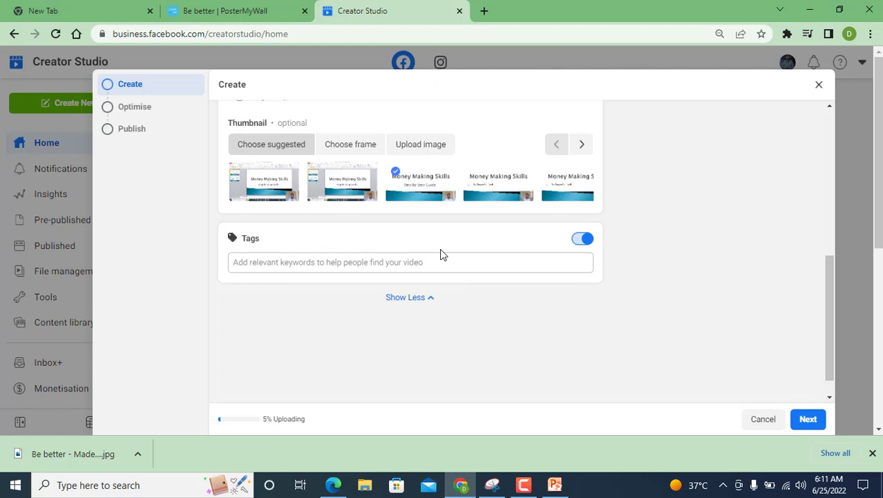
Step: Add tags from money making skills and make money online through how to make money
click(403, 262)
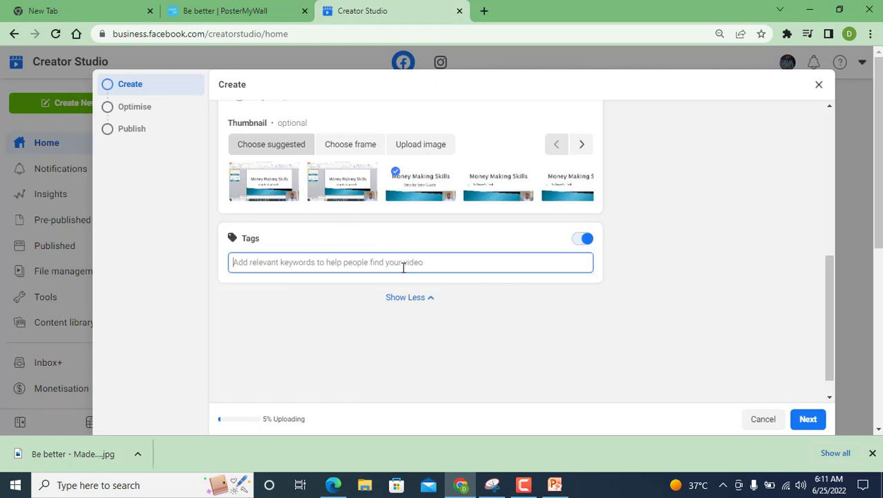
text(money ma)
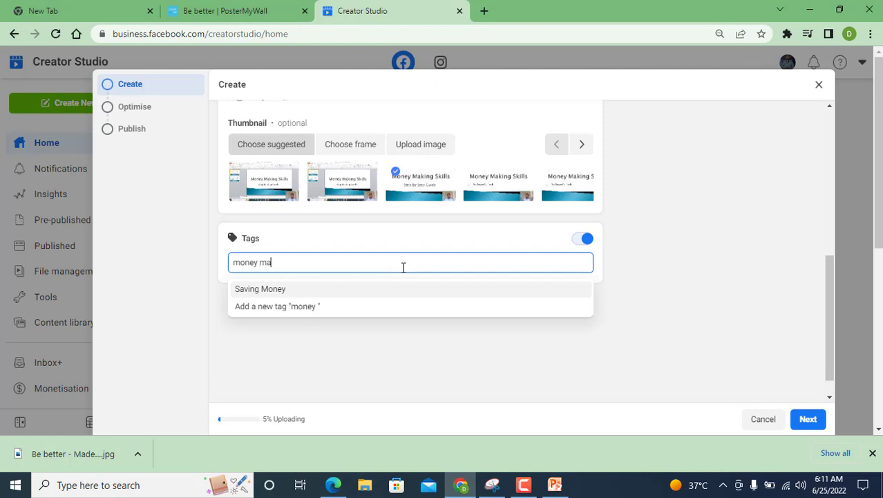
text(king skills)
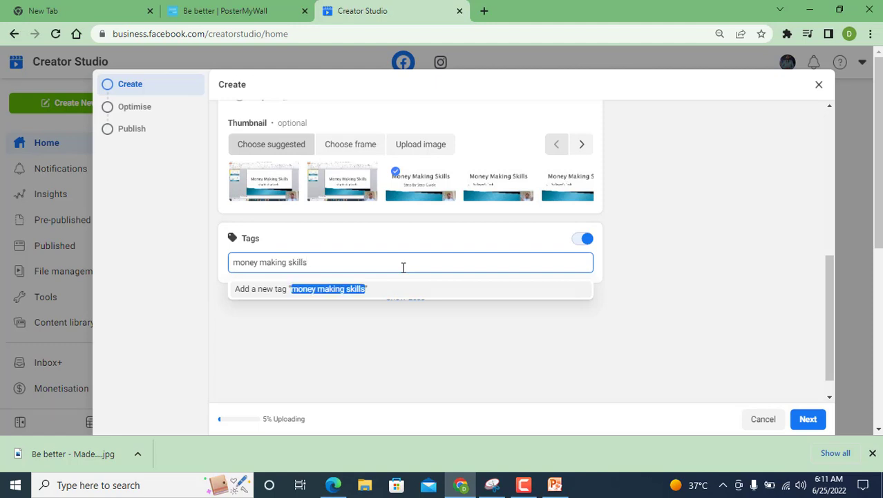
mouse_move(345, 297)
text(mak)
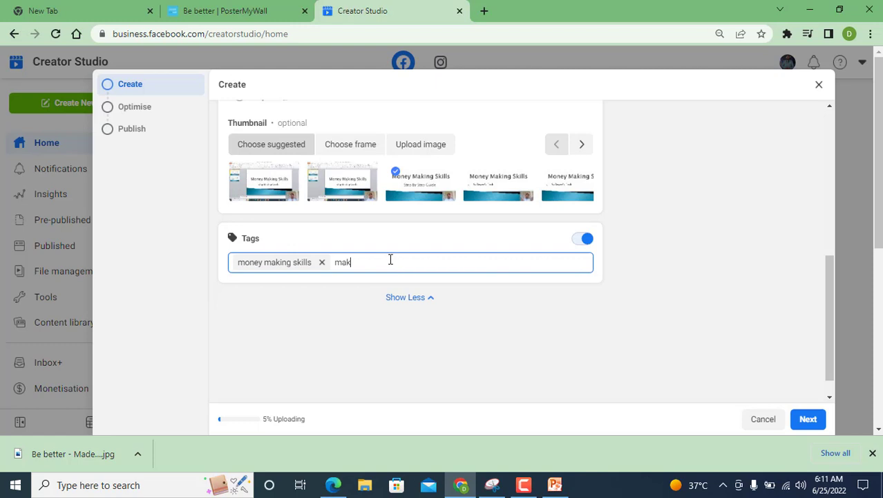
text(e money)
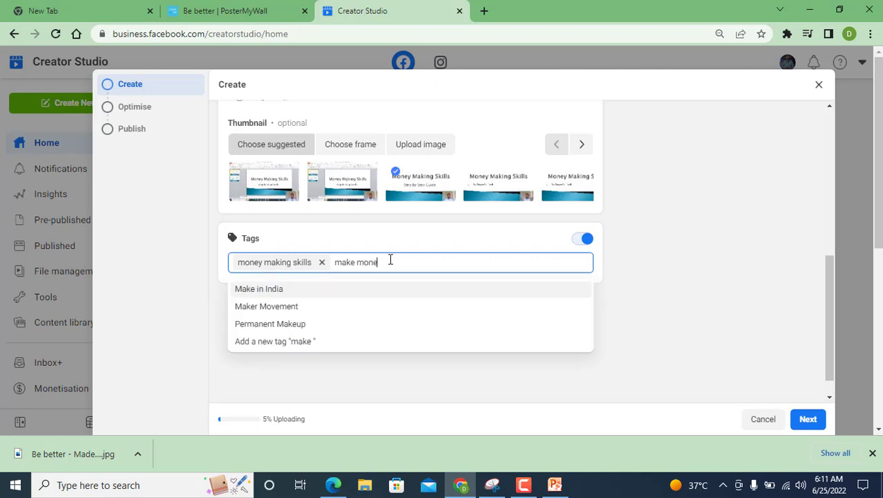
text(y)
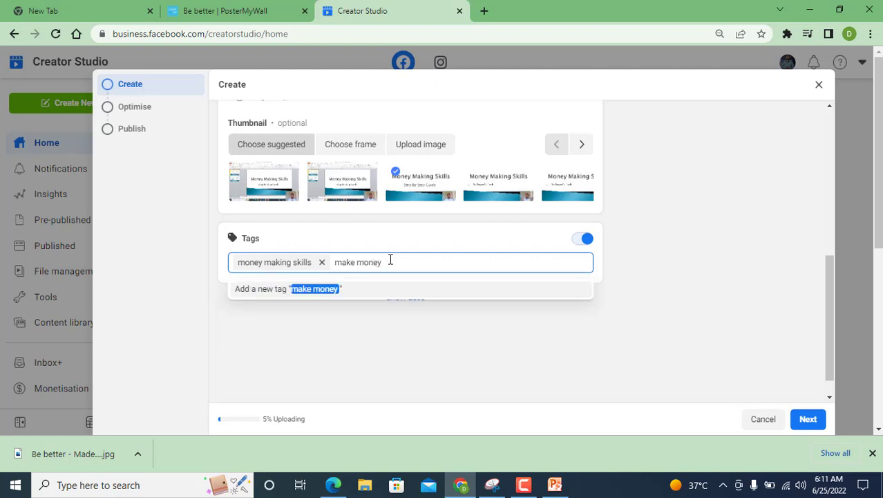
text(online)
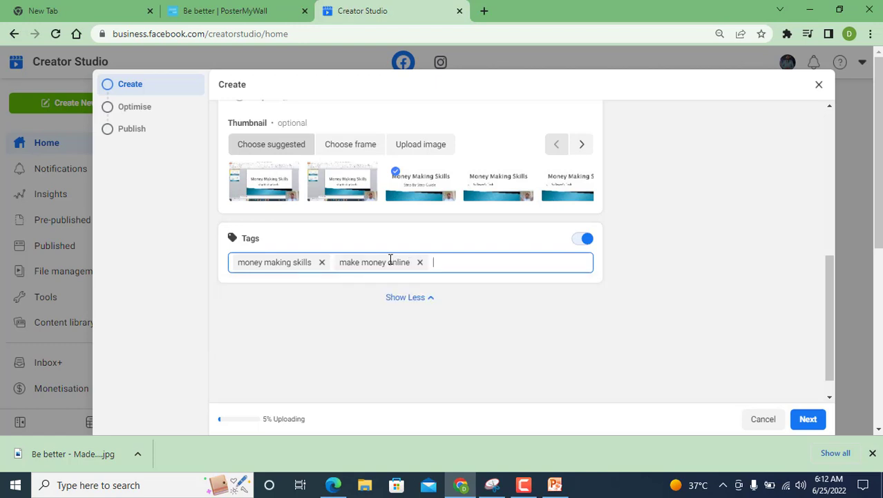
text(how to m)
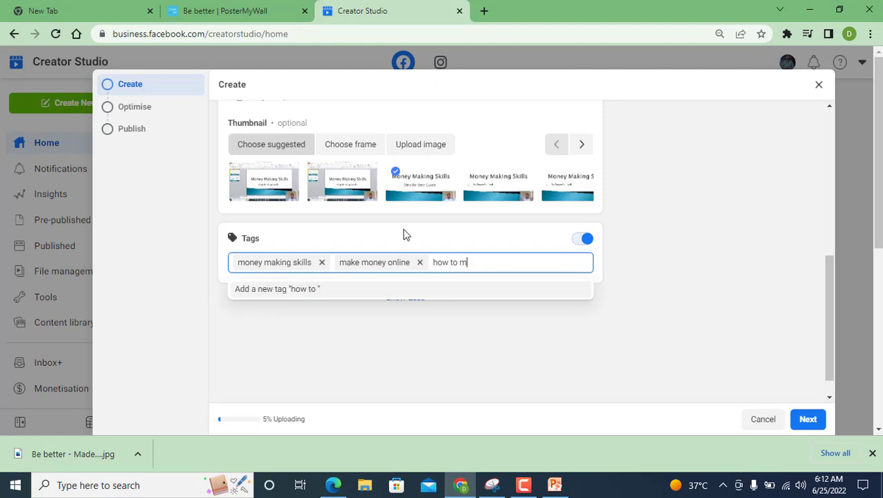
text(ake mon)
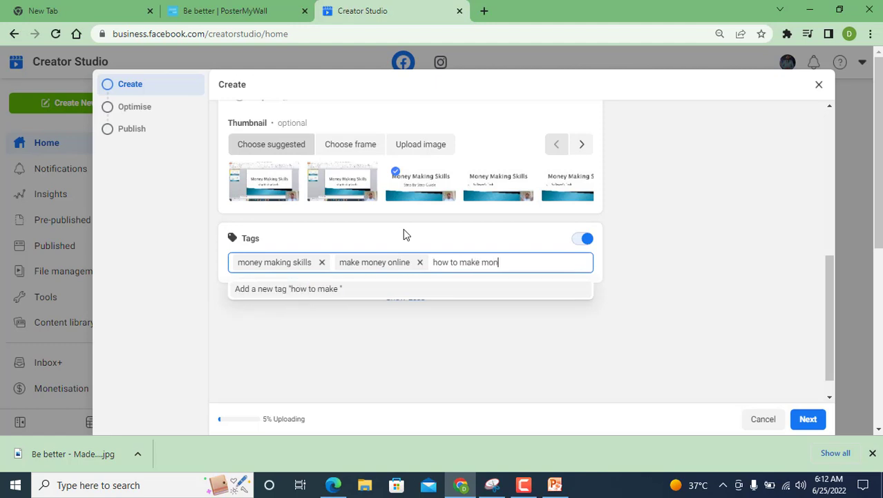
key(Enter)
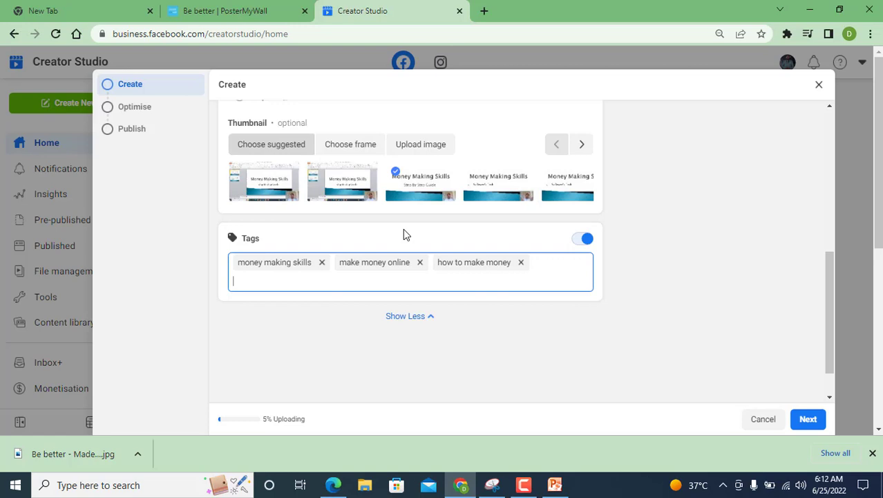
Step: Add the remaining tags, ending with money making tips and tricks, for six in total
text(online earning tips)
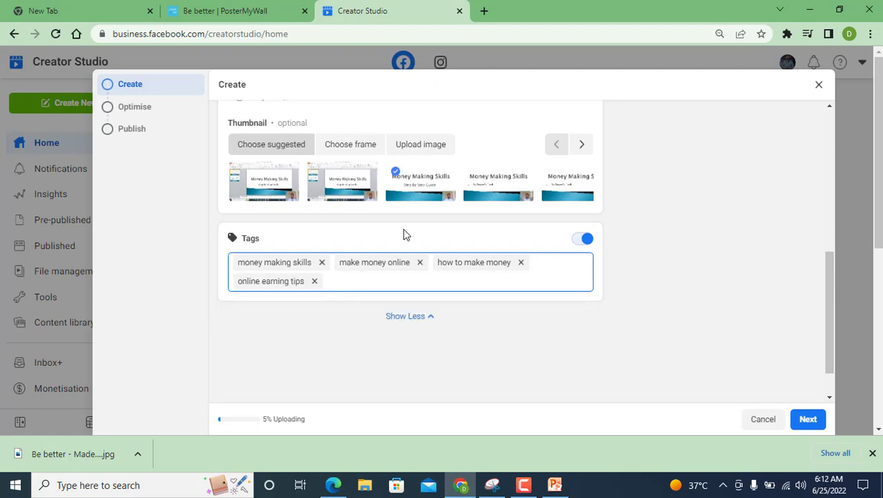
text(top methods to make money)
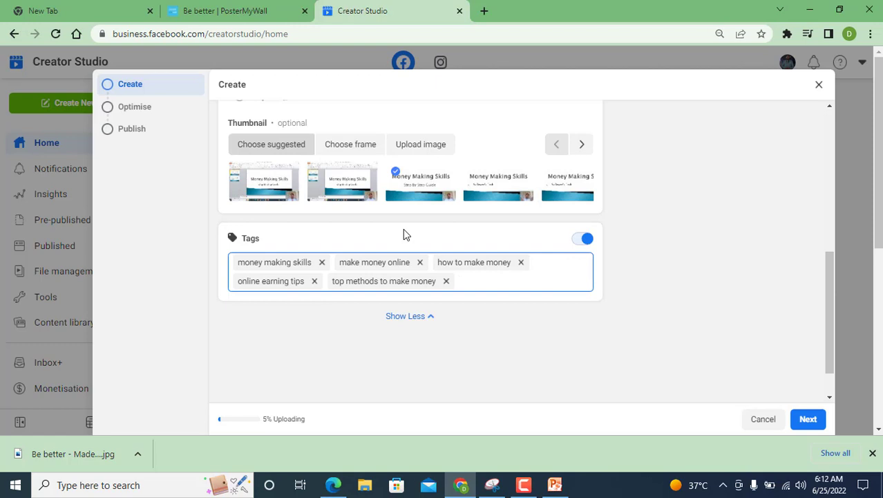
text(m)
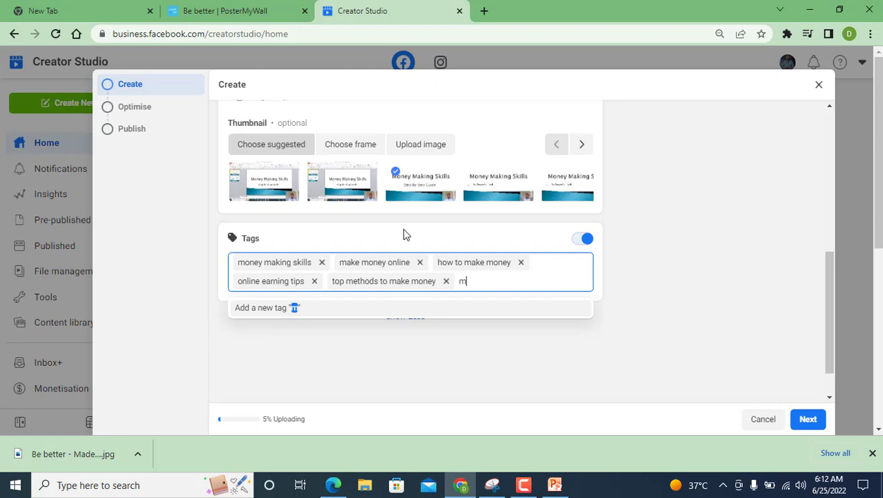
text(oney mak)
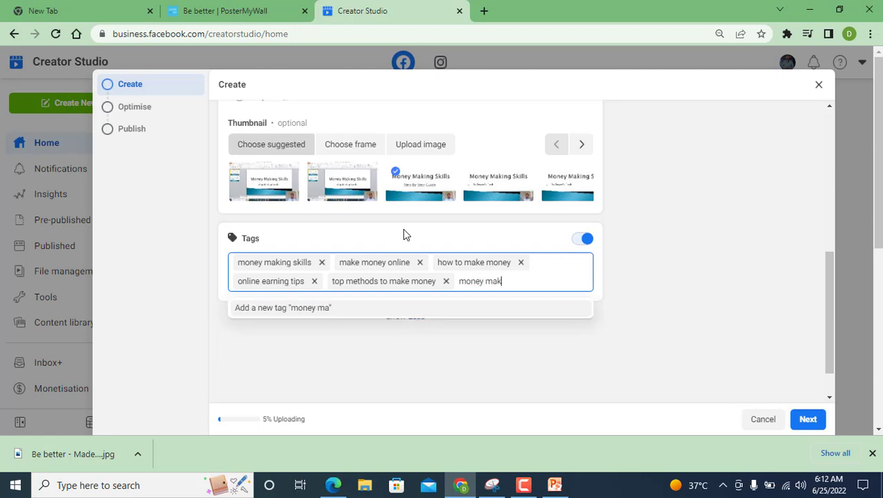
text(ing tips and tr)
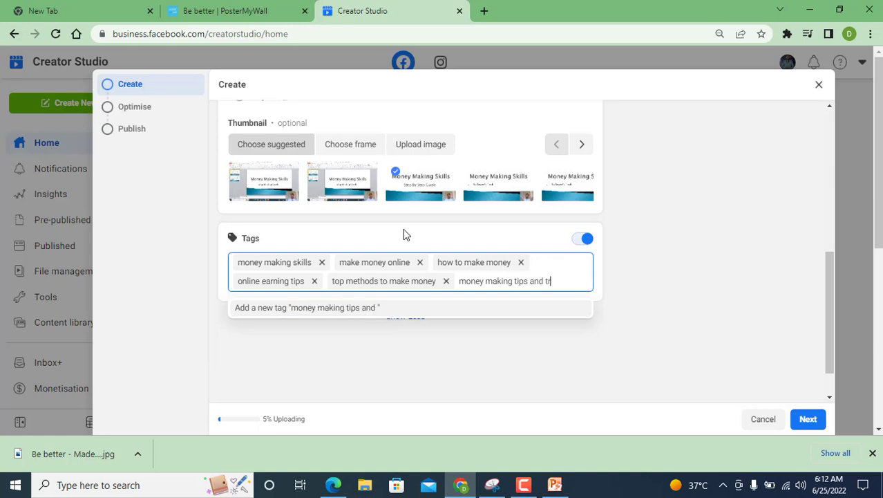
key(Enter)
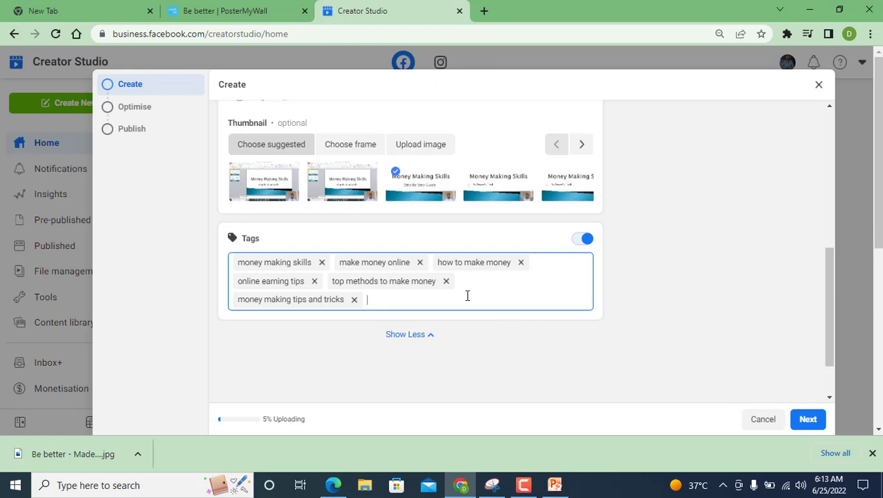
mouse_move(463, 296)
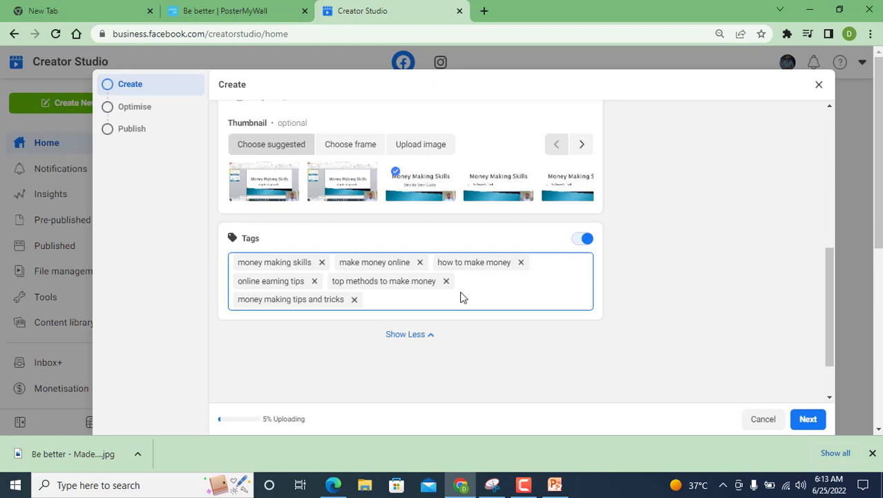
mouse_move(756, 442)
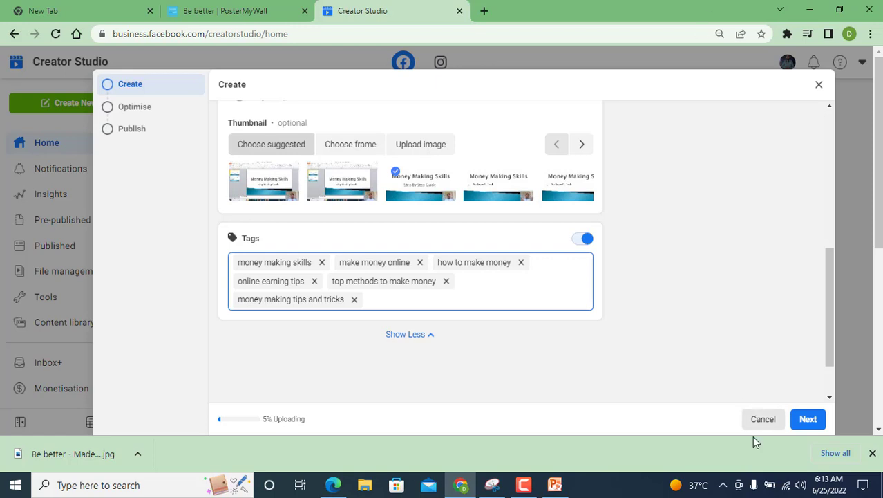
Step: On the Optimise step, turn Auto video optimisations on with smart preview and cropping, then confirm Done
click(808, 419)
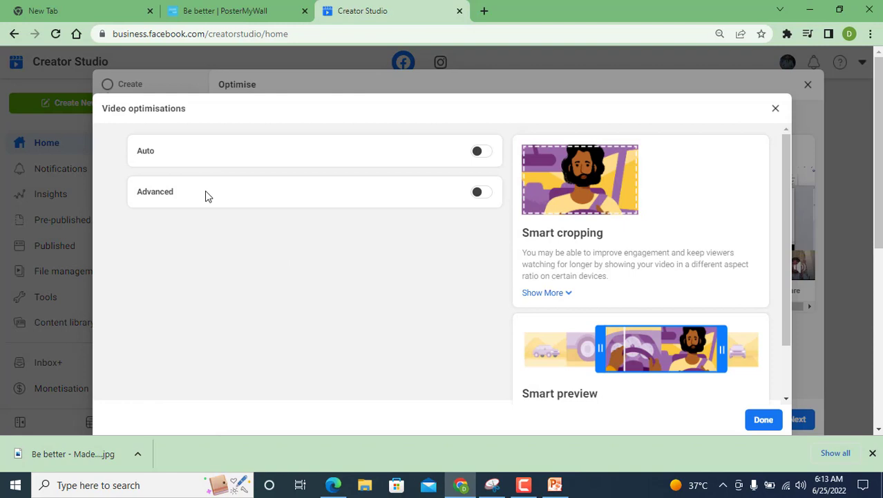
click(481, 151)
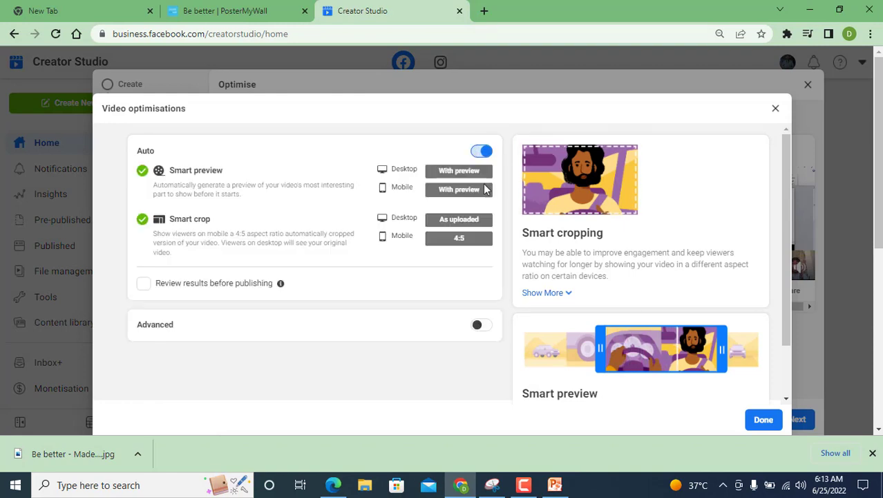
scroll(down, 3)
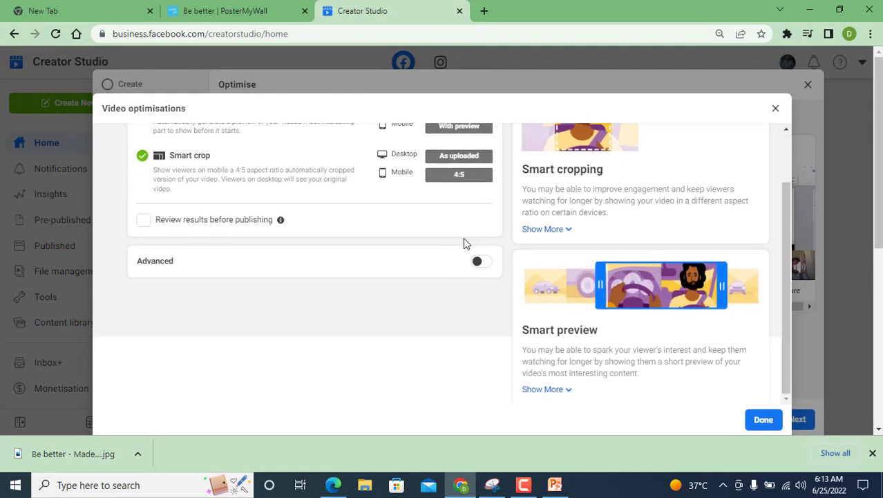
click(763, 420)
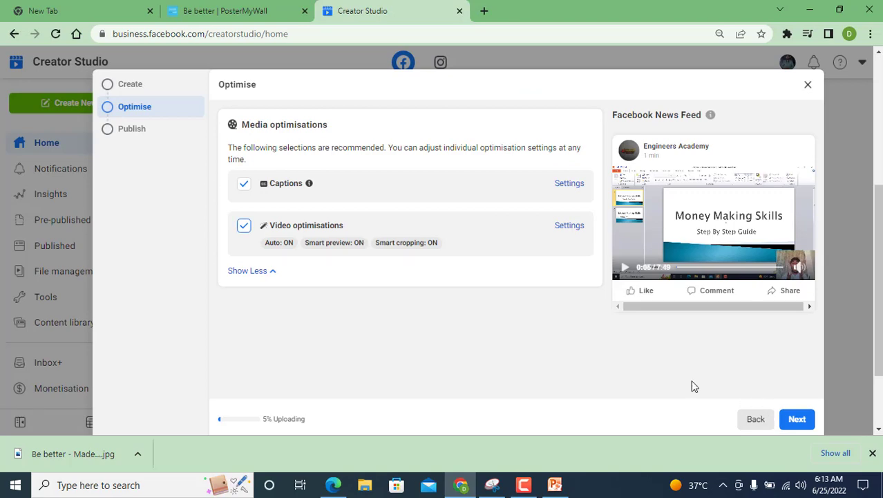
Step: Advance to the Publish step showing scheduling and distribution options
click(796, 419)
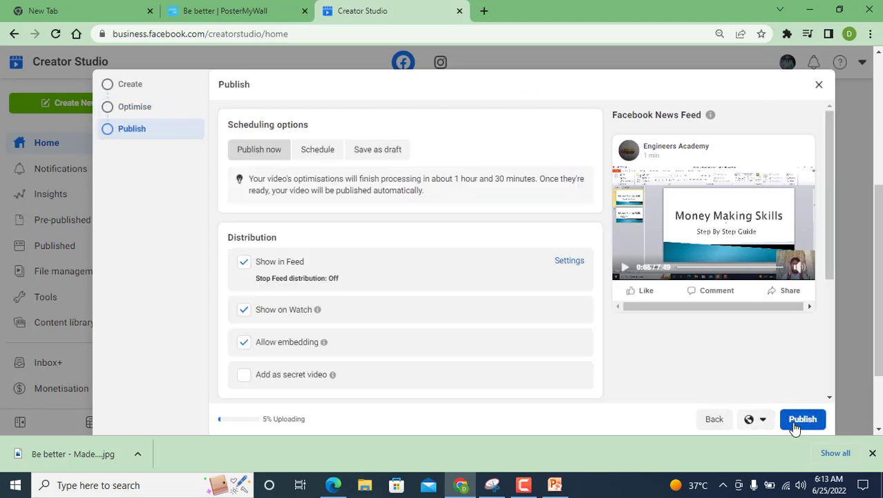
mouse_move(500, 337)
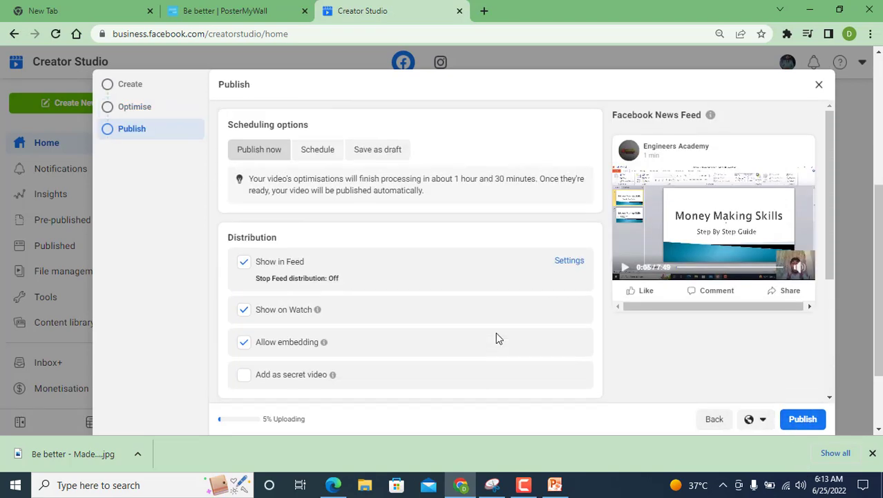
mouse_move(241, 178)
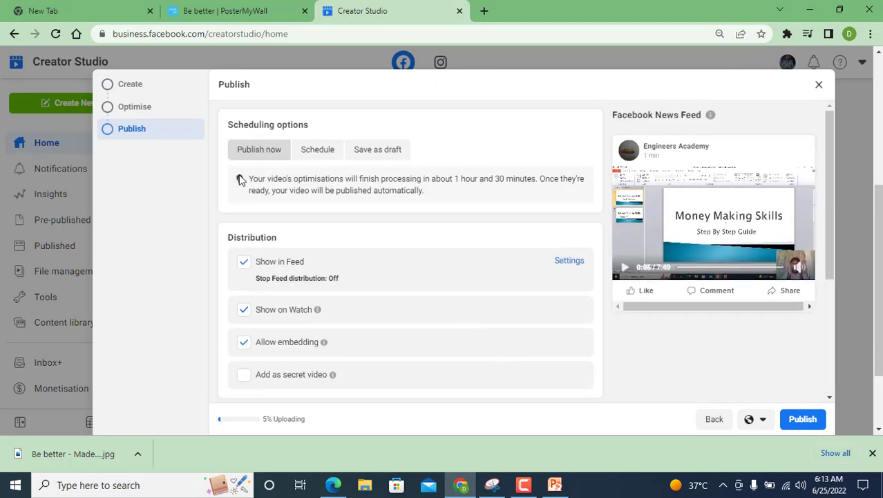
mouse_move(442, 175)
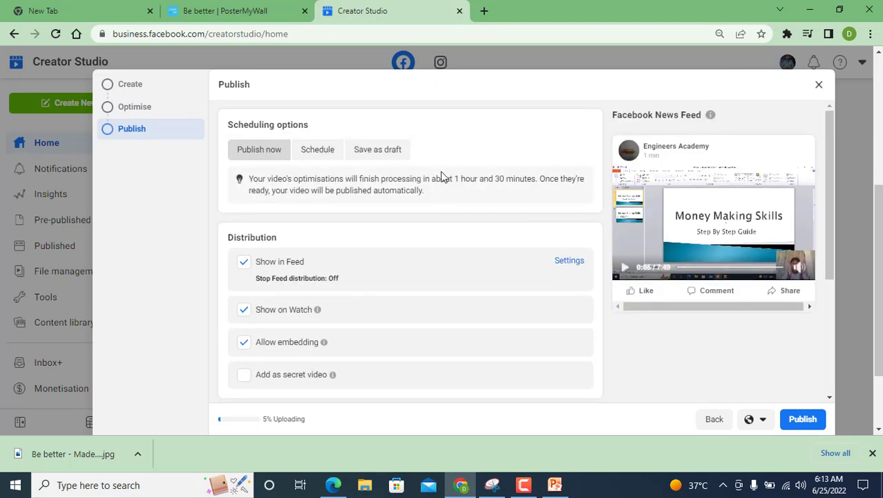
Step: Allow other Pages to post, choosing Internship and Job Hub and The Engineer Technologist and Btech
scroll(down, 3)
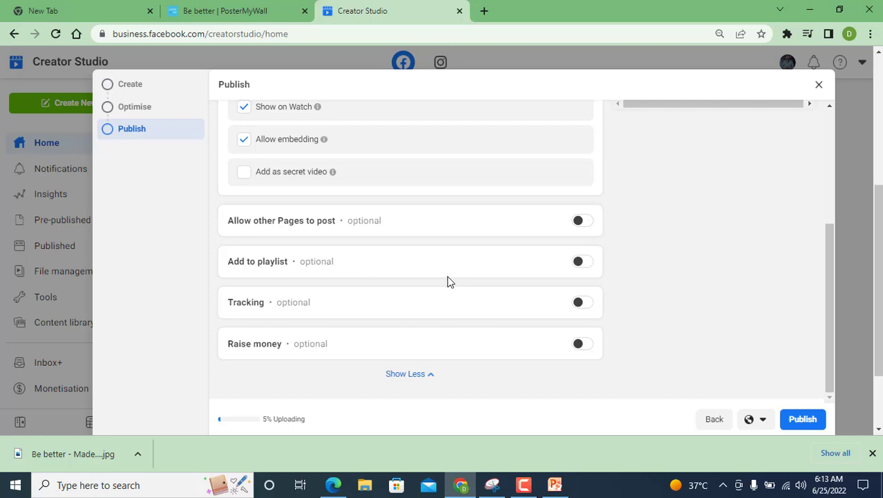
click(582, 220)
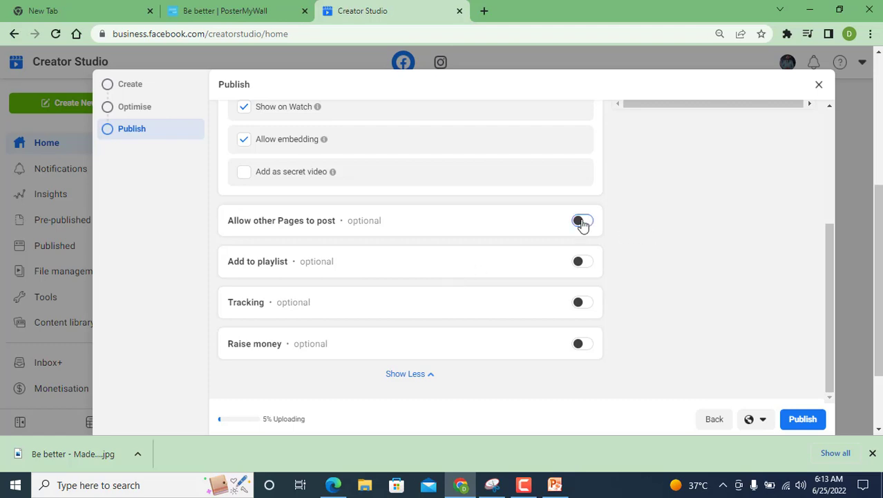
click(582, 221)
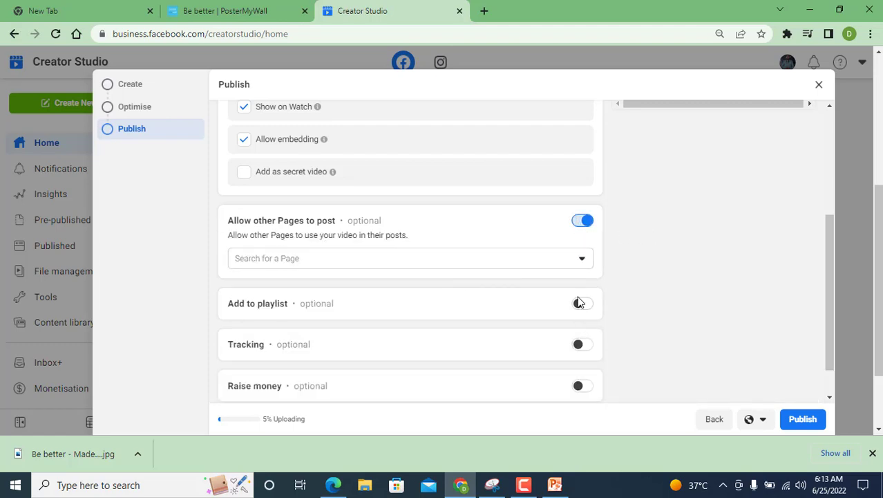
scroll(down, 3)
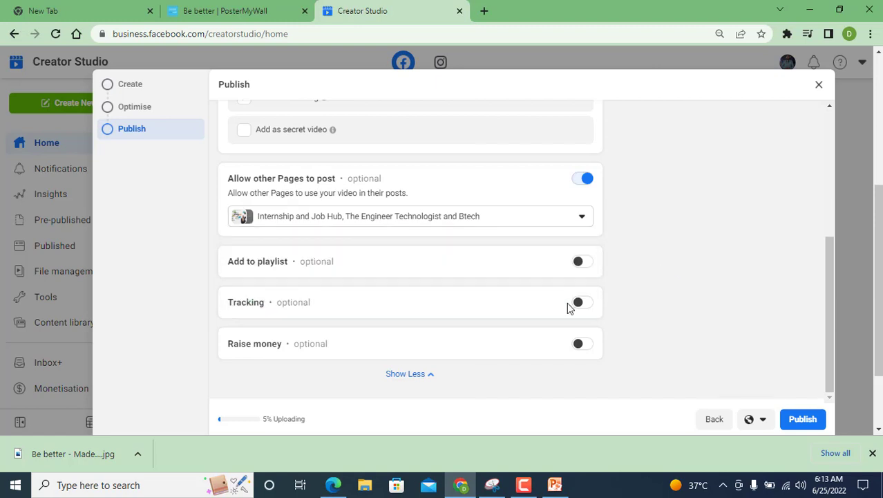
mouse_move(340, 289)
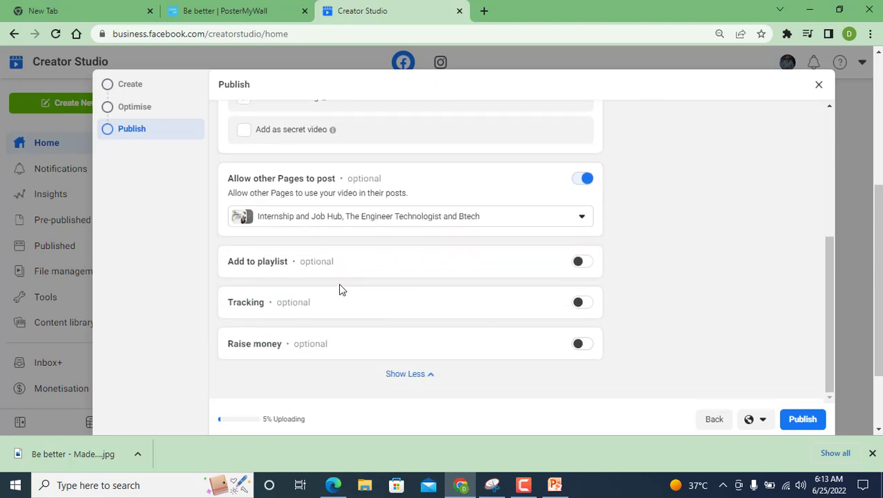
Step: Add the video to the Skill learning and Development| Career Growth playlist with Tracking enabled
click(582, 260)
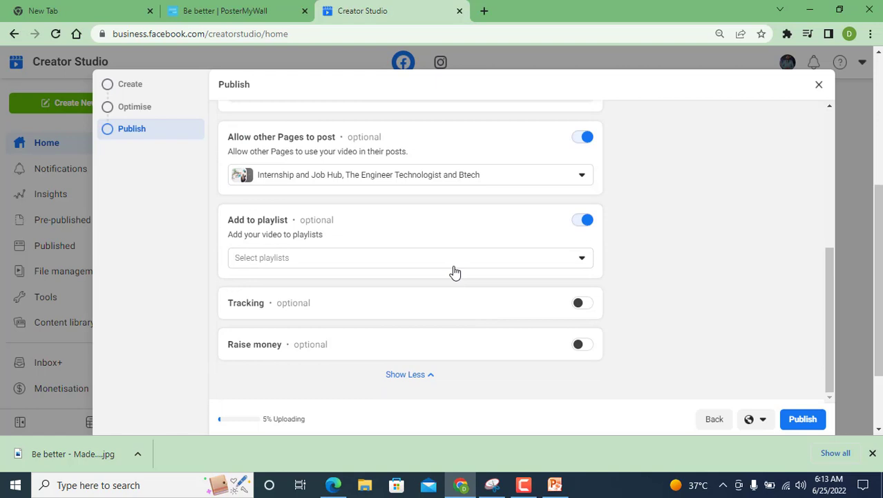
click(409, 259)
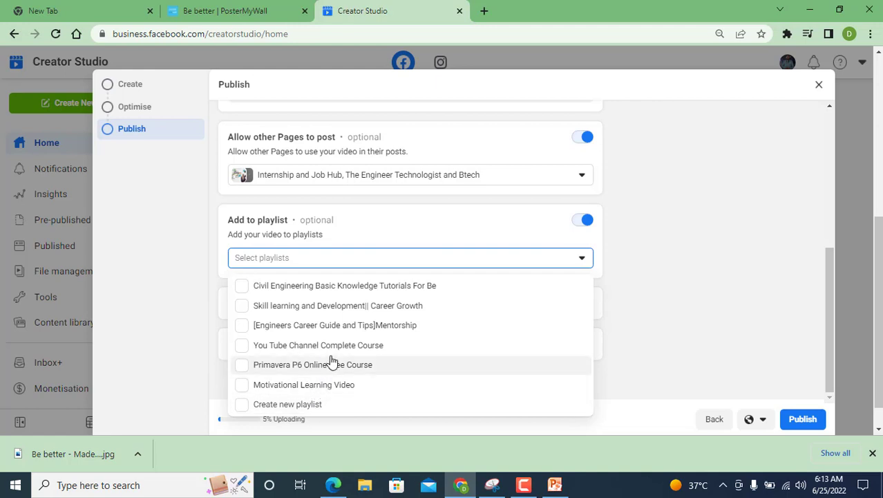
mouse_move(354, 314)
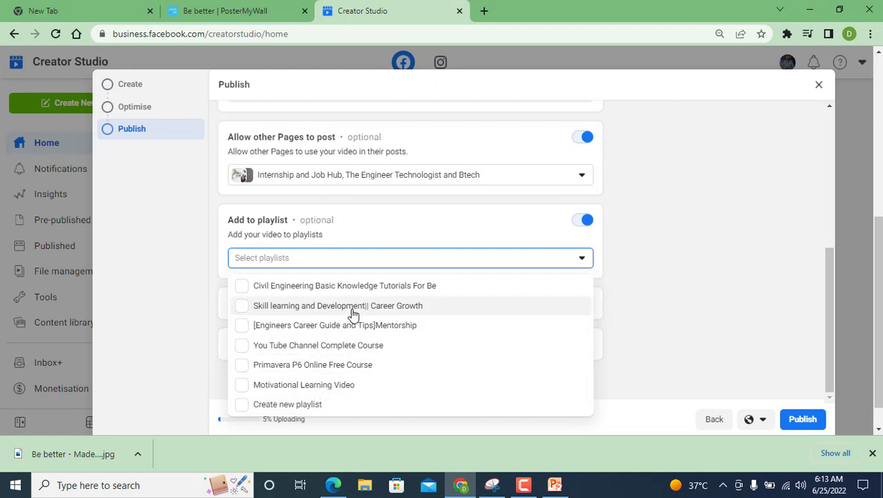
click(332, 305)
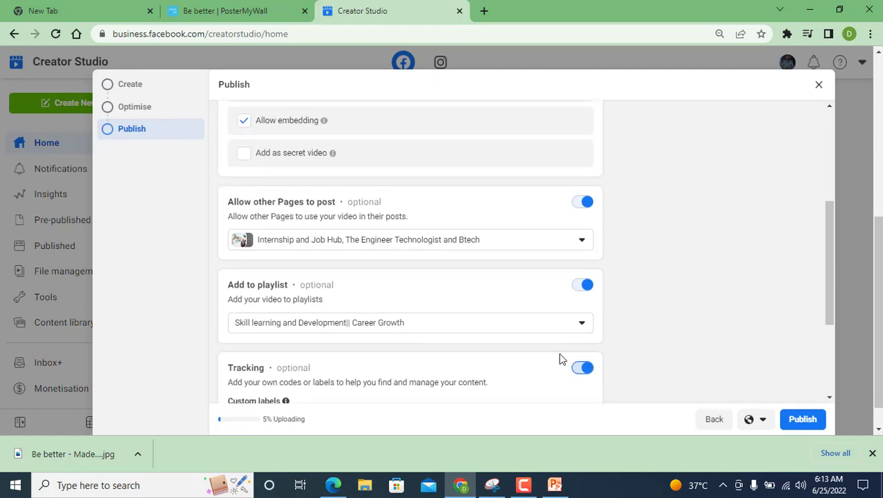
Step: Switch on Raise money for a charity and submit the post with Publish while still uploading
scroll(down, 3)
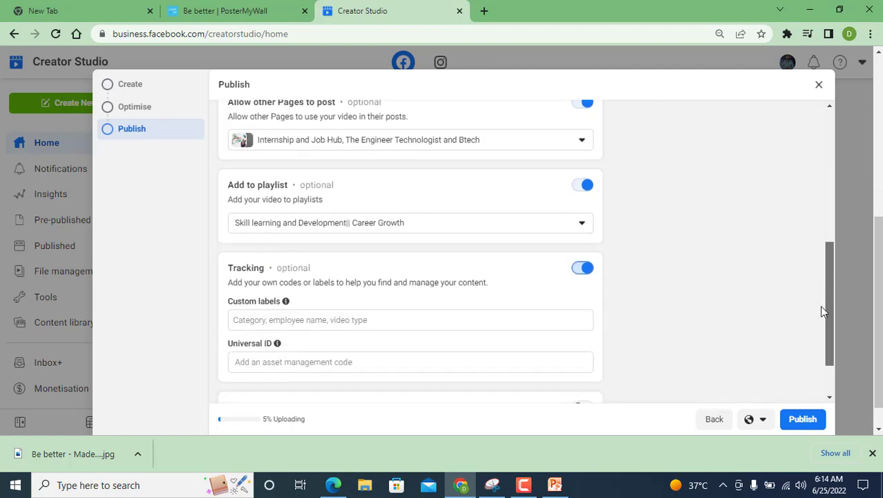
scroll(down, 3)
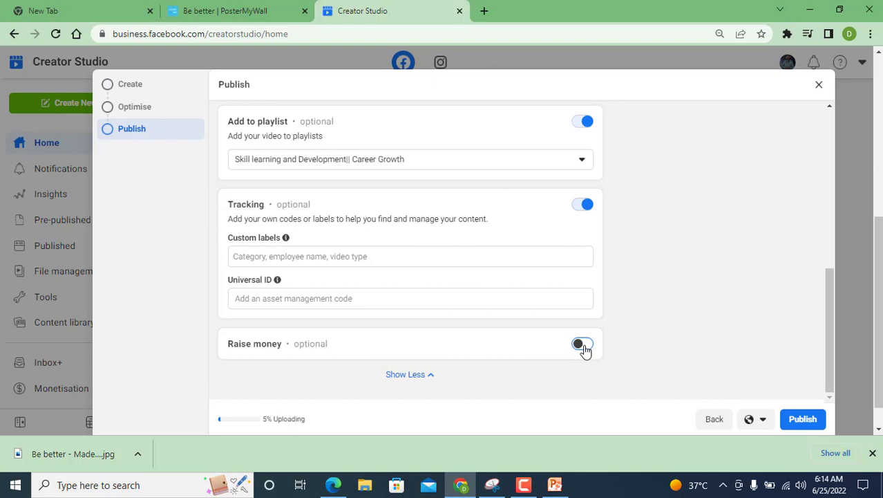
click(582, 343)
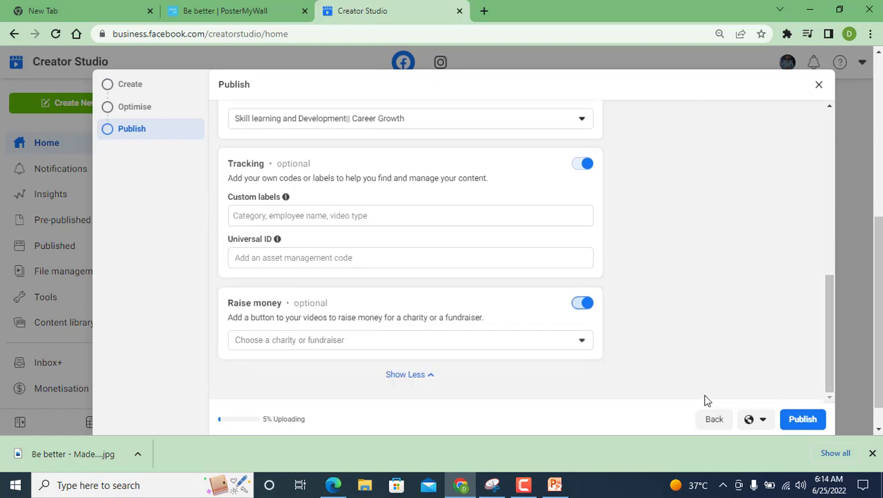
click(802, 419)
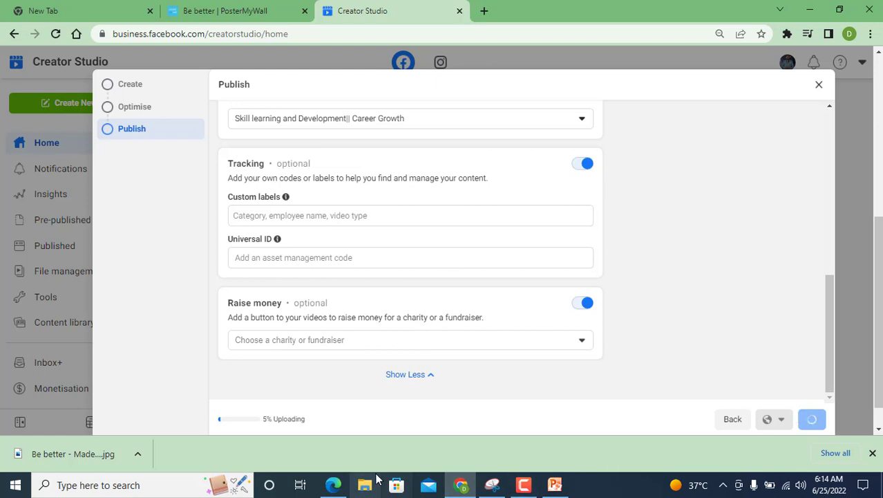
mouse_move(314, 426)
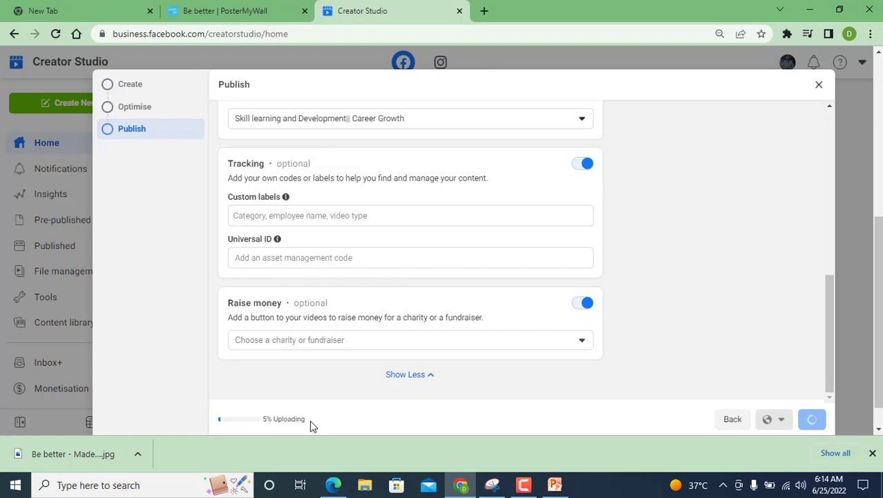
mouse_move(304, 418)
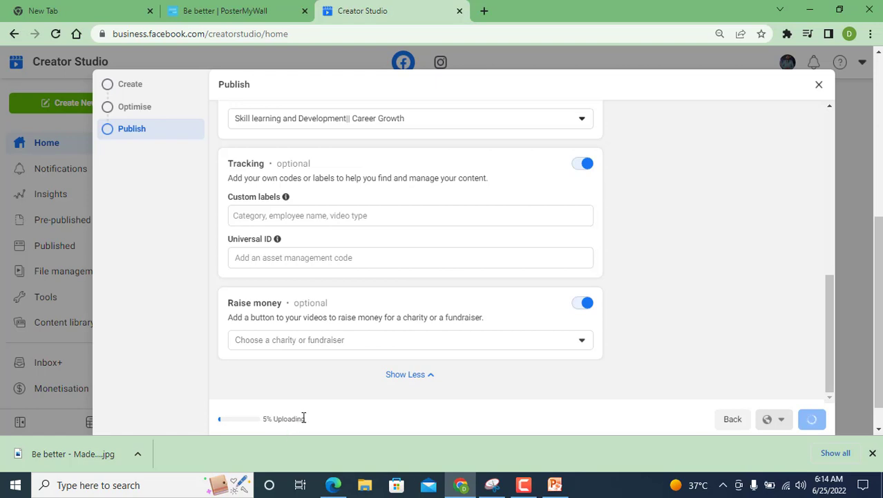